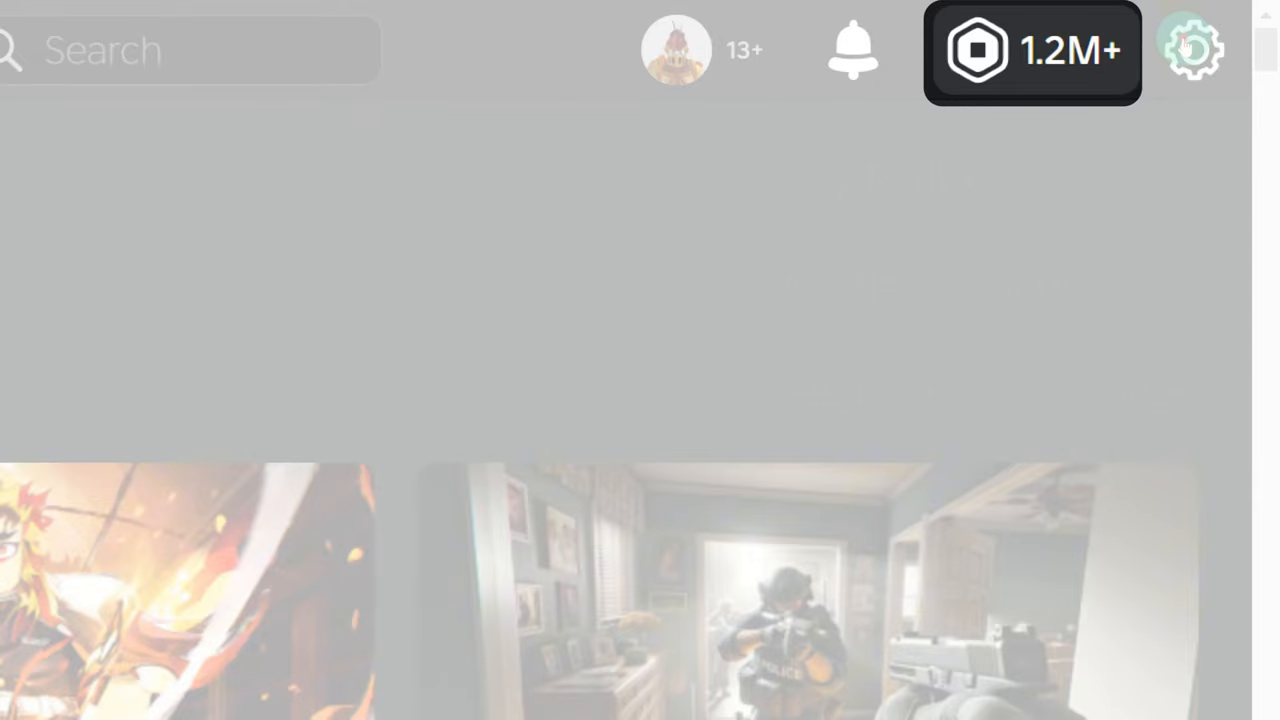
Rotate the avatar preview to show the red reindeer sweater from the side
click(1032, 50)
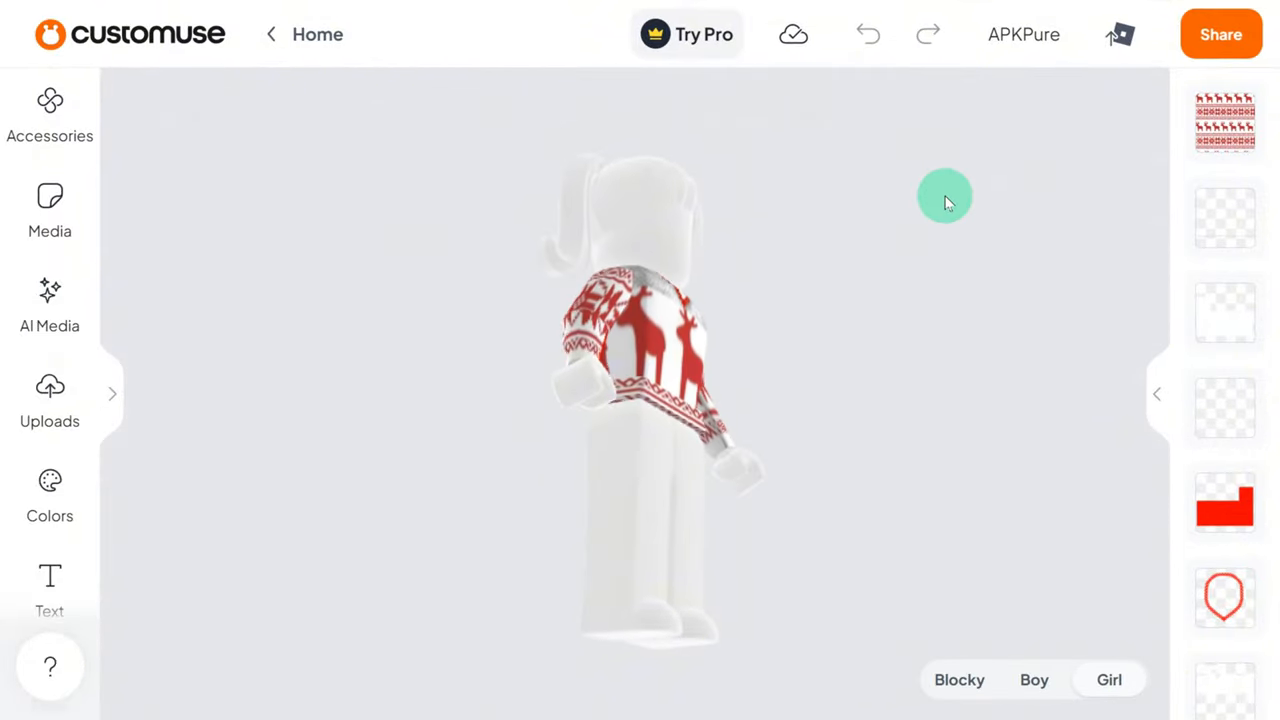
drag(944, 196, 836, 308)
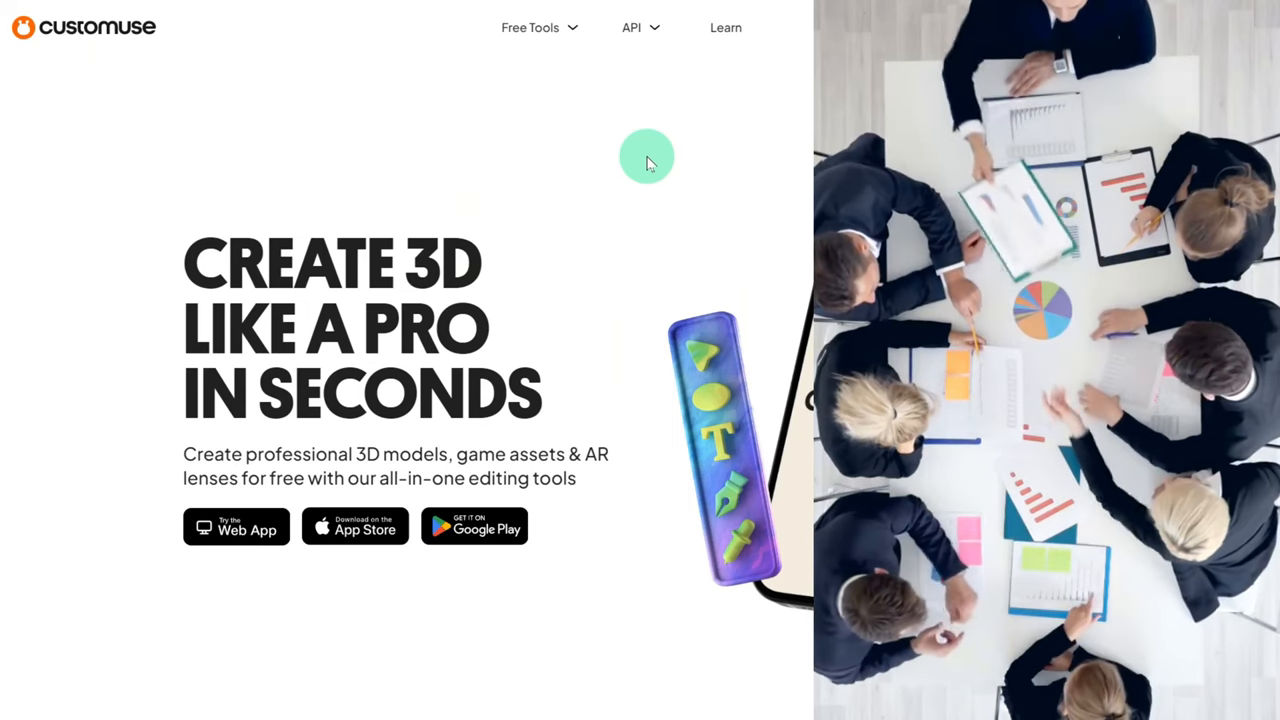
mouse_move(616, 260)
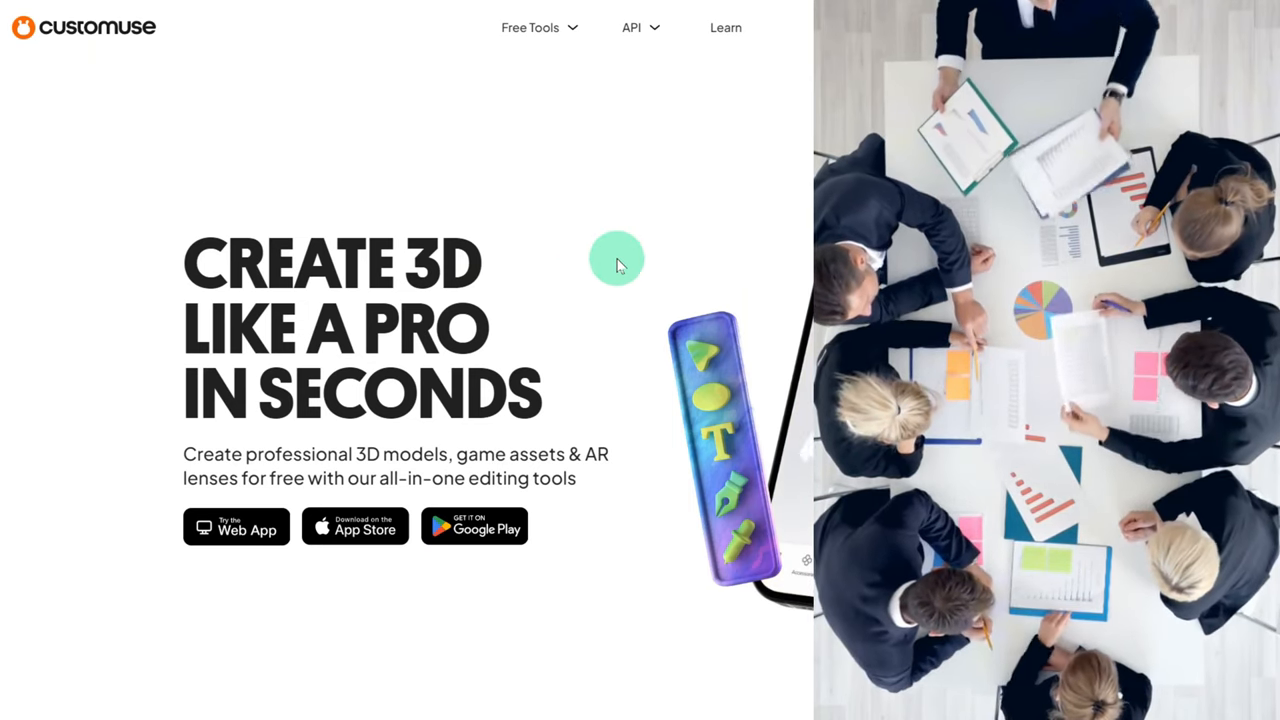
scroll(down, 3)
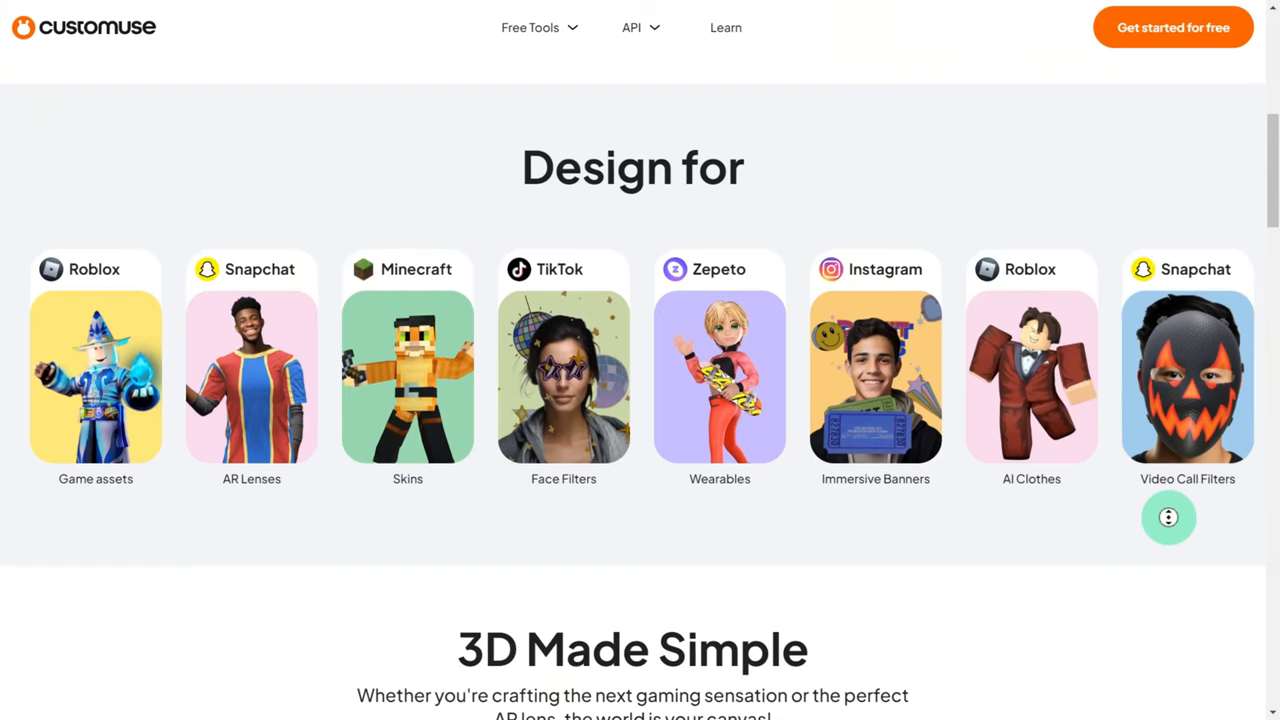
scroll(down, 3)
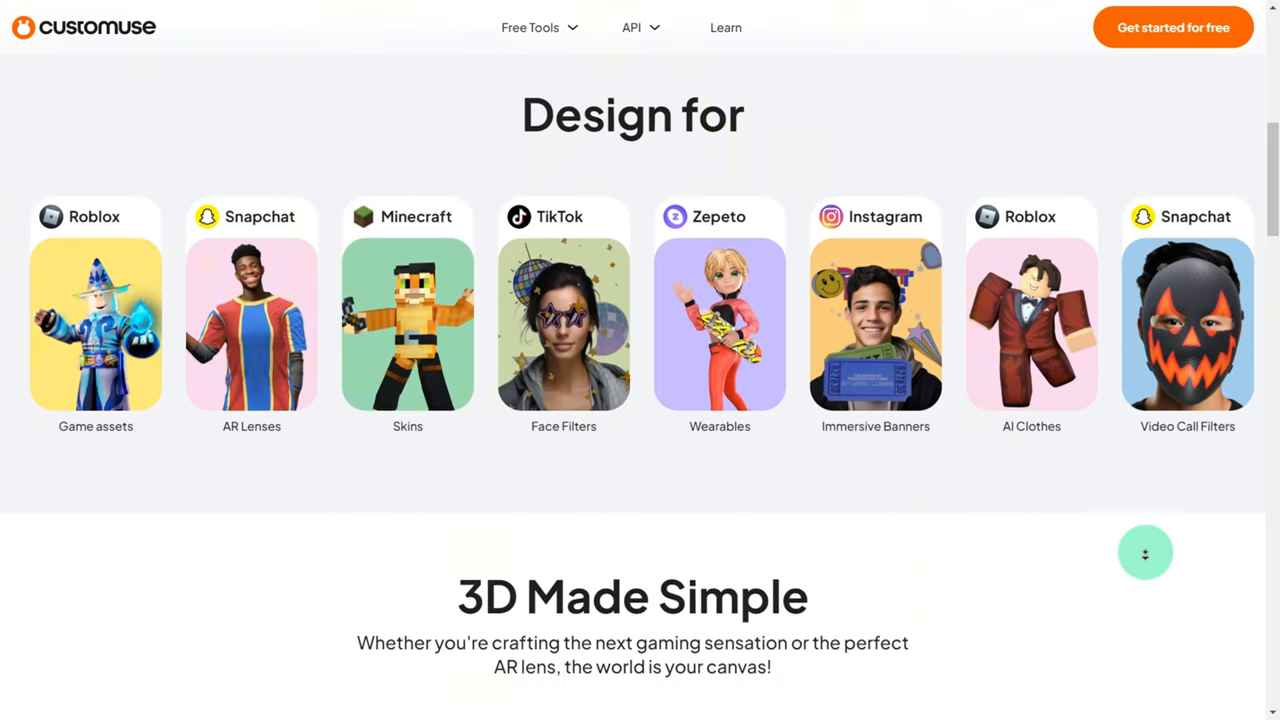
scroll(down, 3)
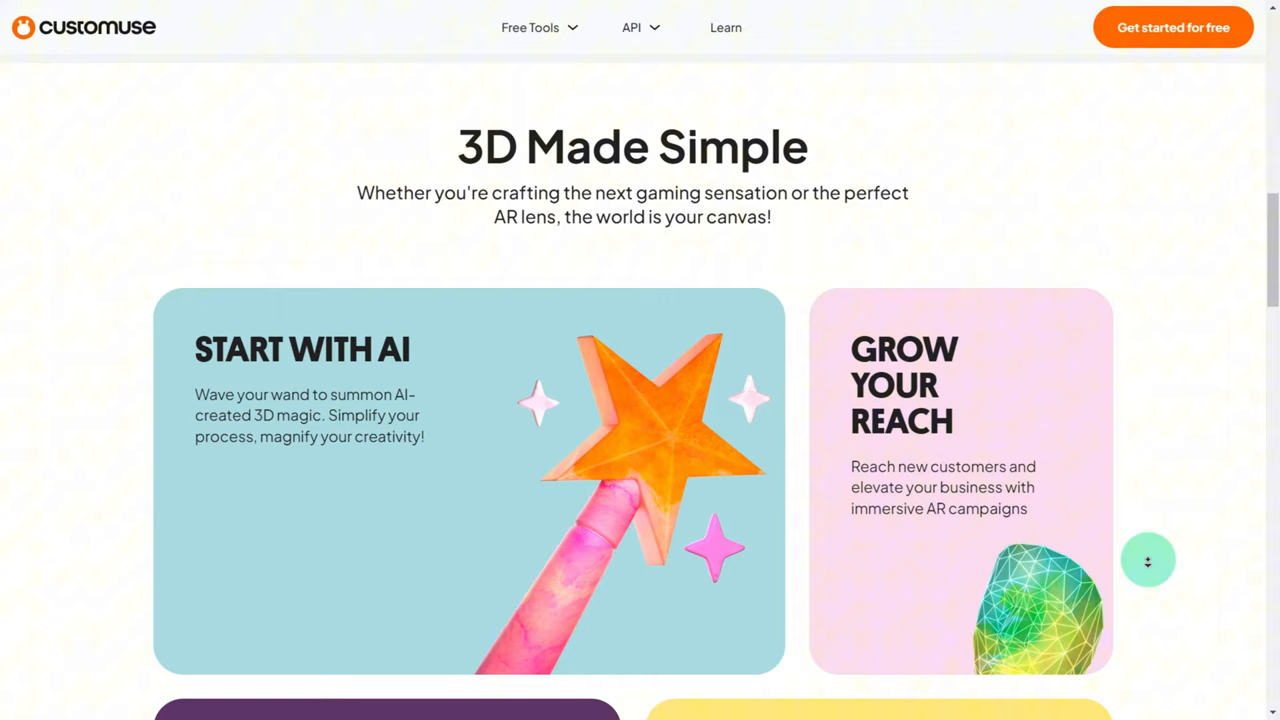
scroll(down, 3)
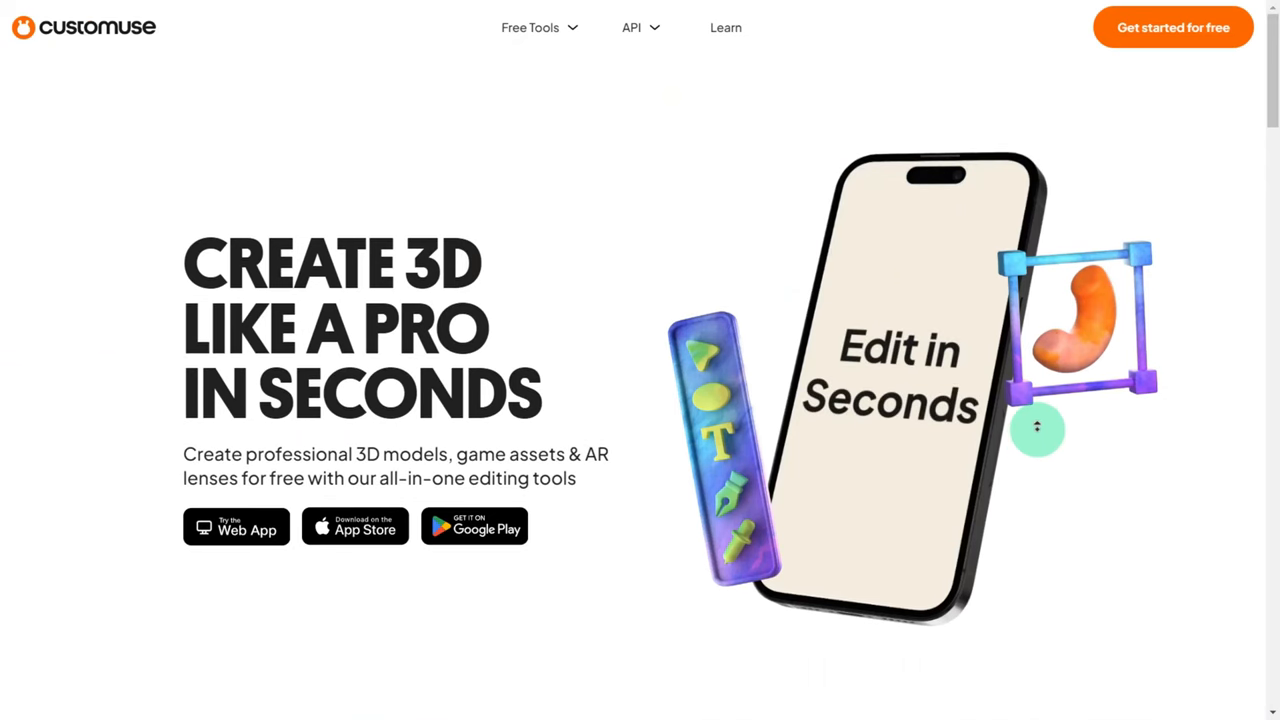
scroll(down, 3)
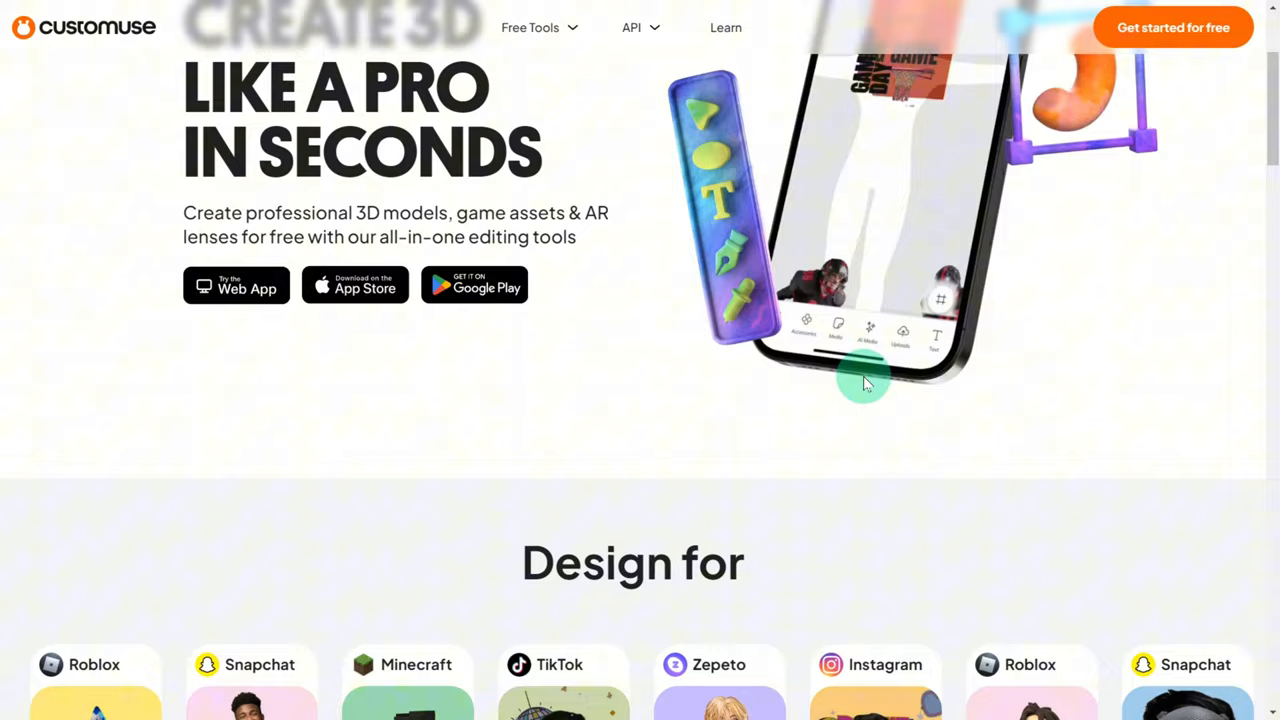
scroll(down, 3)
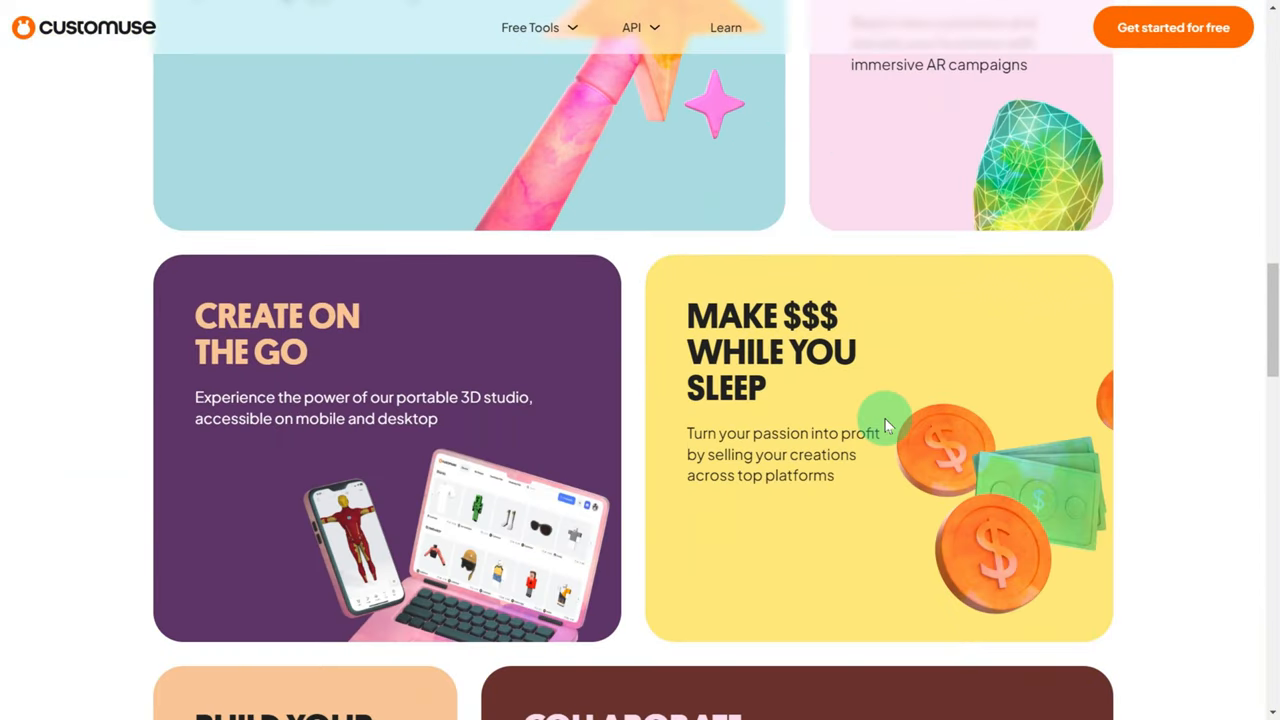
scroll(down, 3)
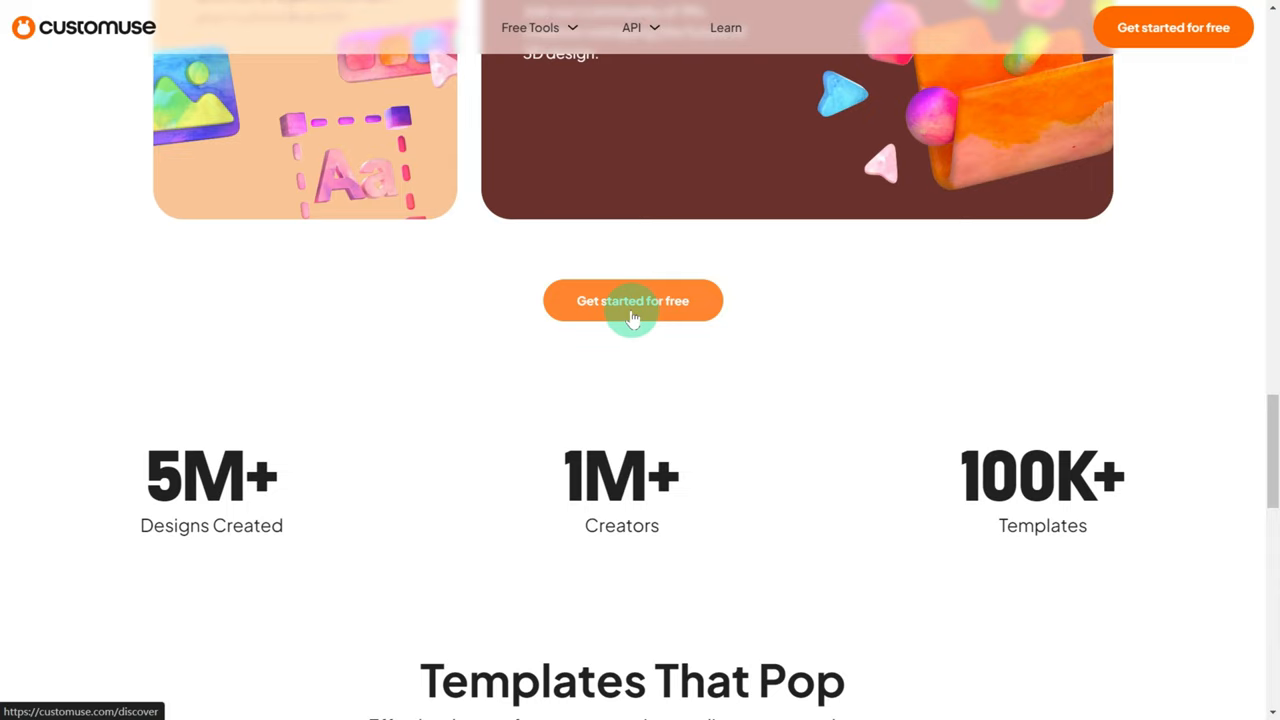
Sign up with a Google account and dismiss the Pro subscription popup to reach the templates gallery
click(632, 300)
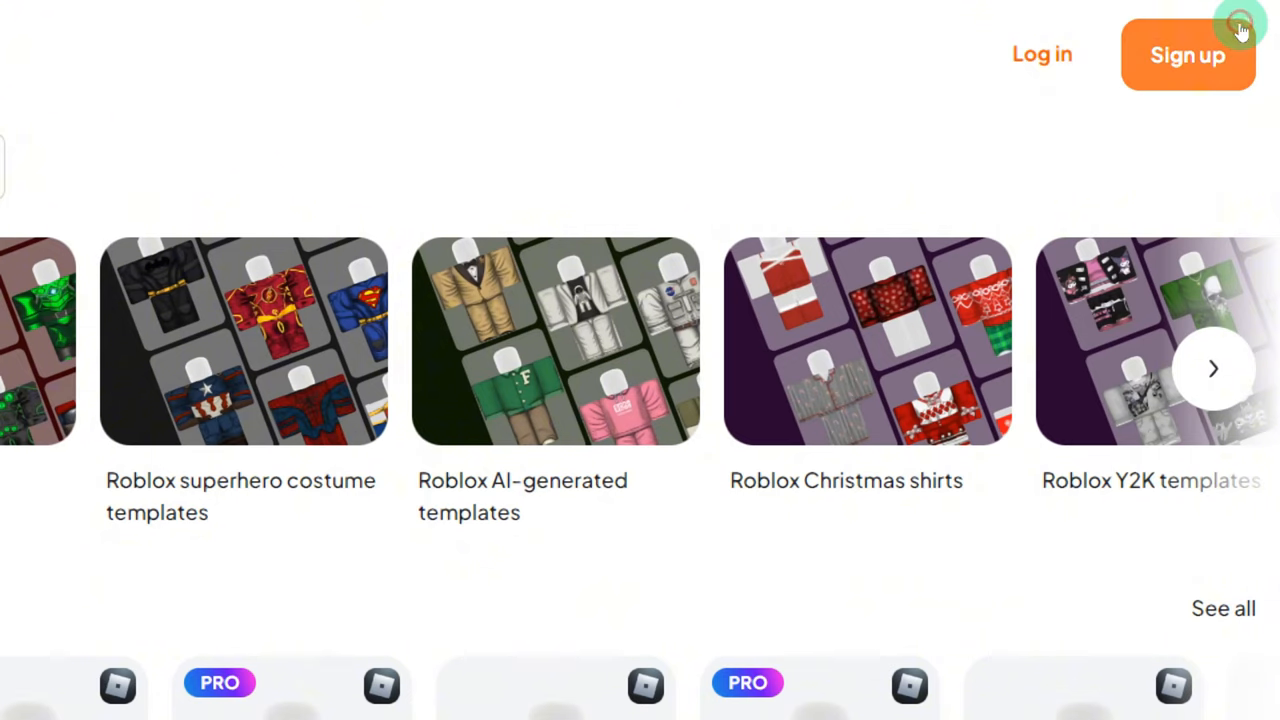
click(1188, 54)
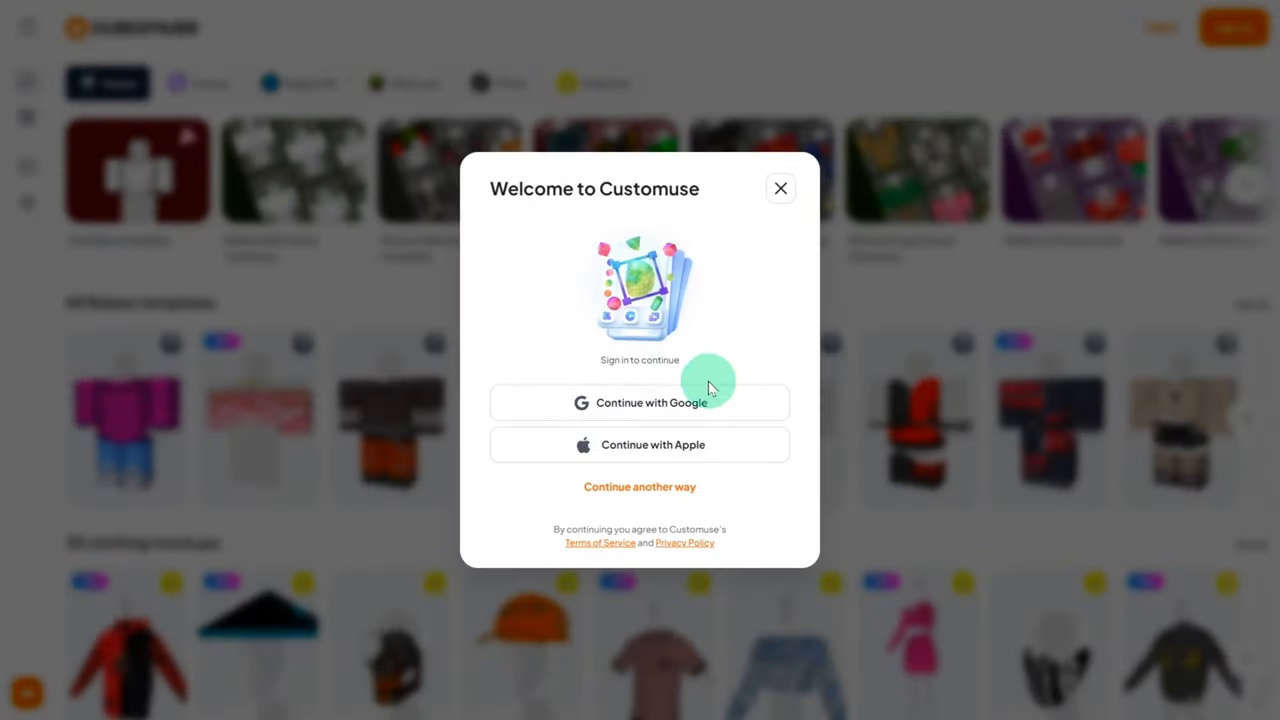
click(780, 188)
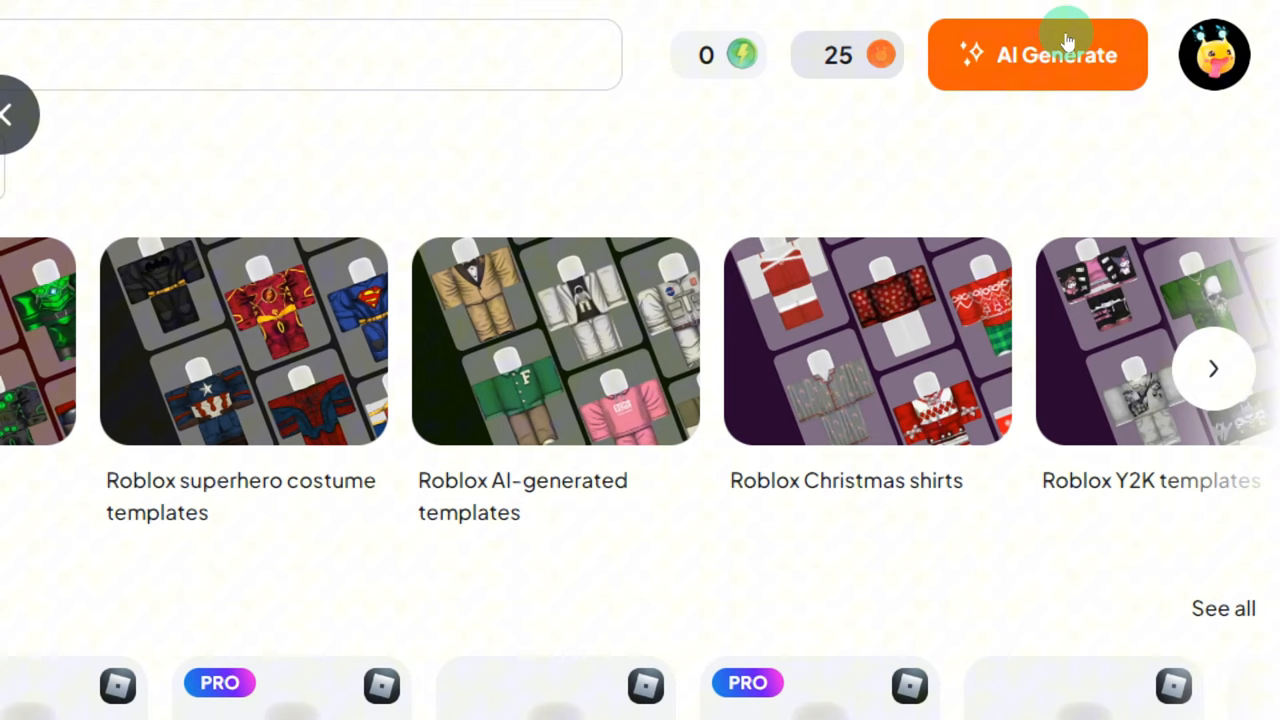
click(846, 54)
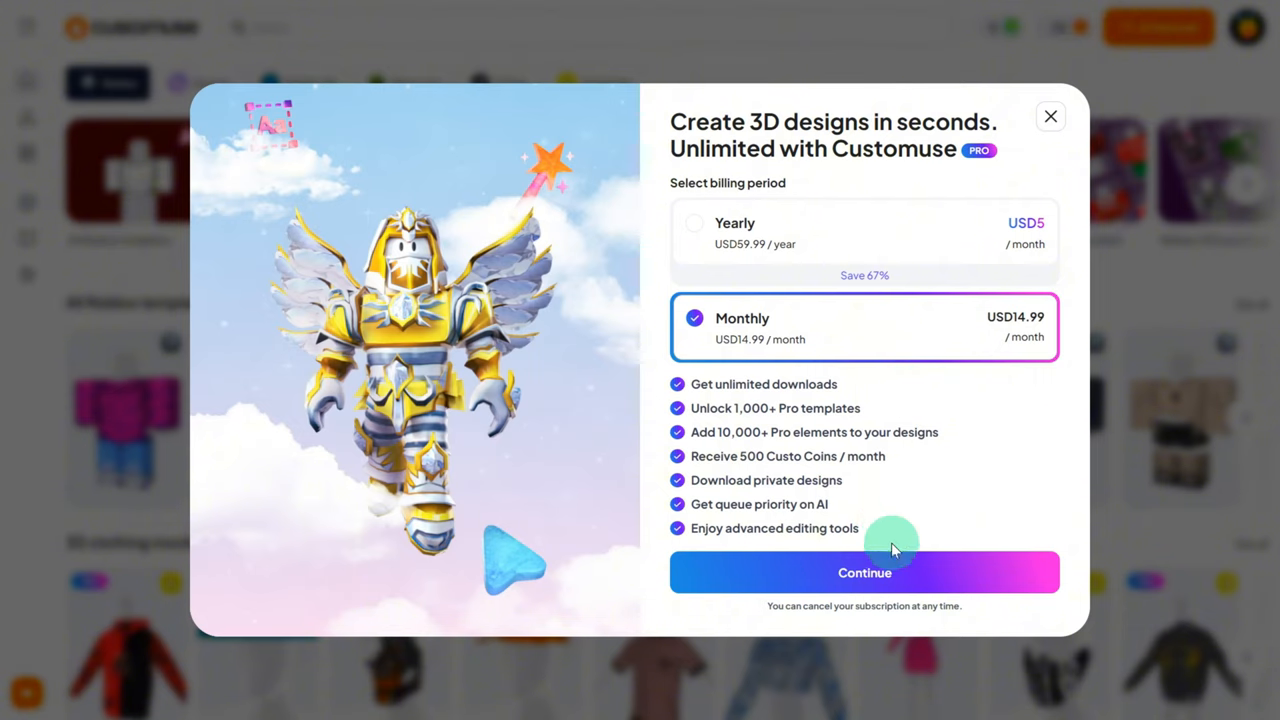
click(1050, 116)
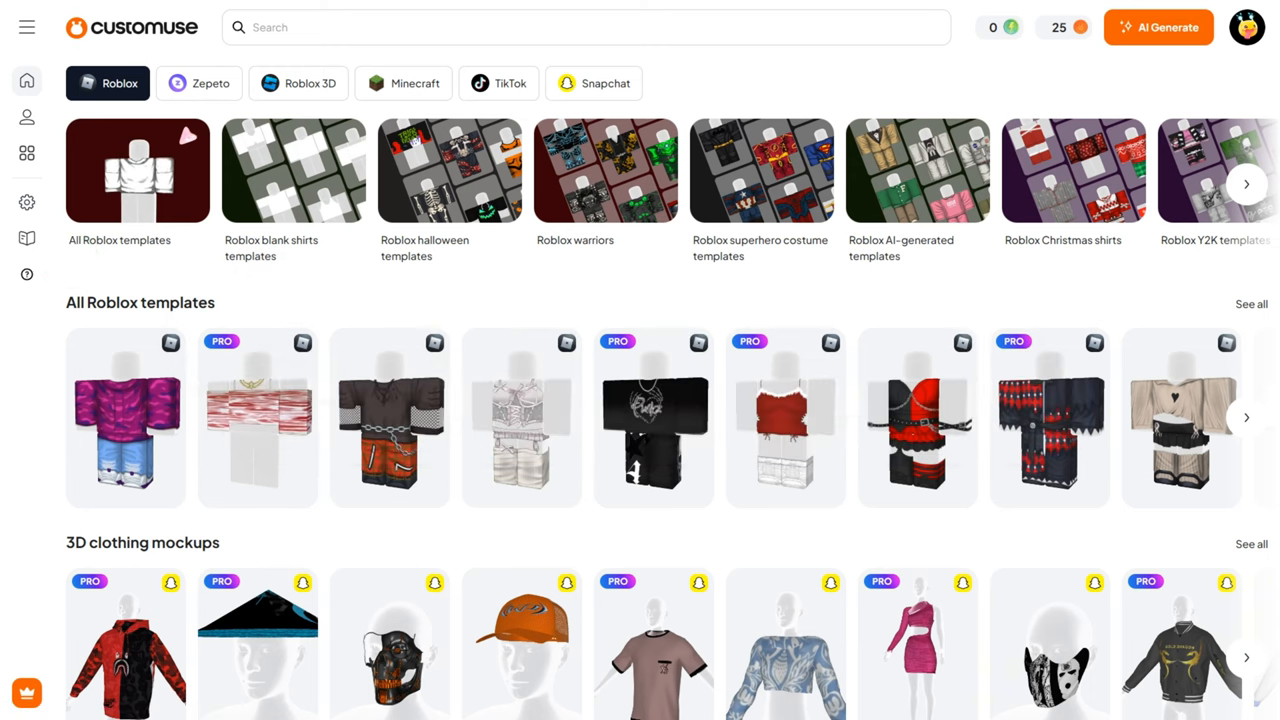
Search 'Christmas' and remix the Christmas Jumper design into the 3D editor
text(Christmas)
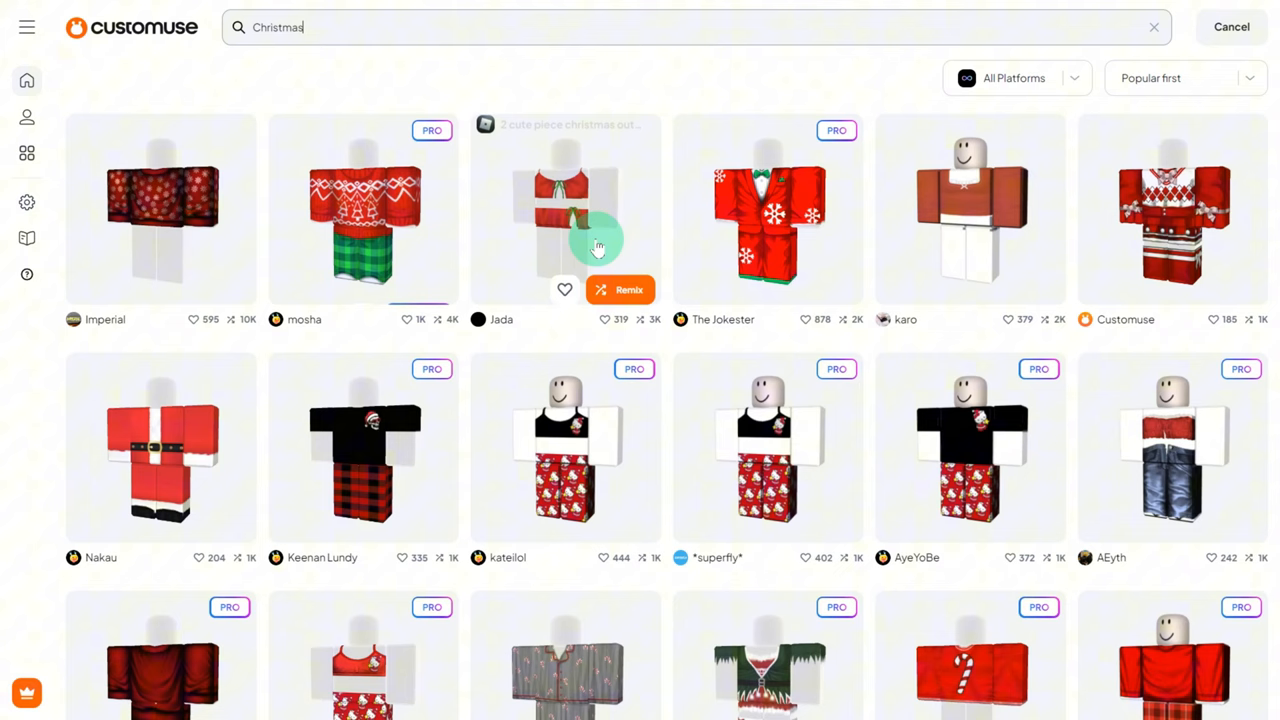
mouse_move(1172, 216)
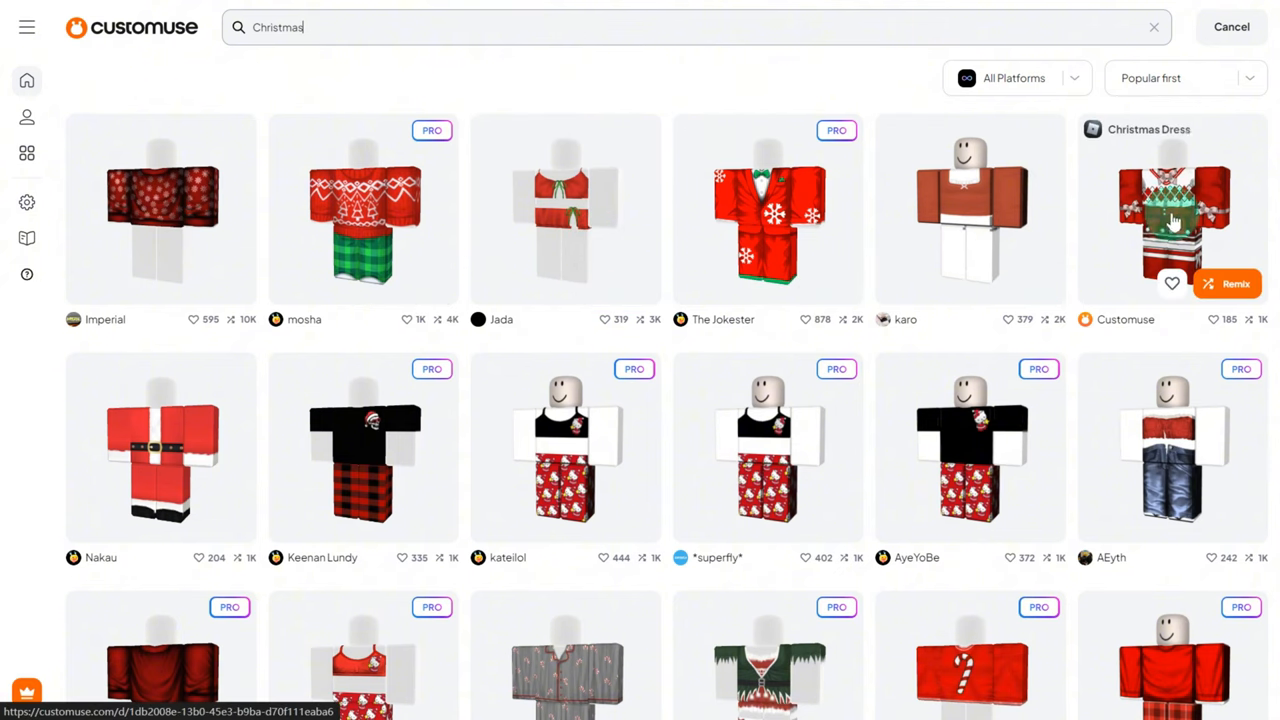
click(1016, 78)
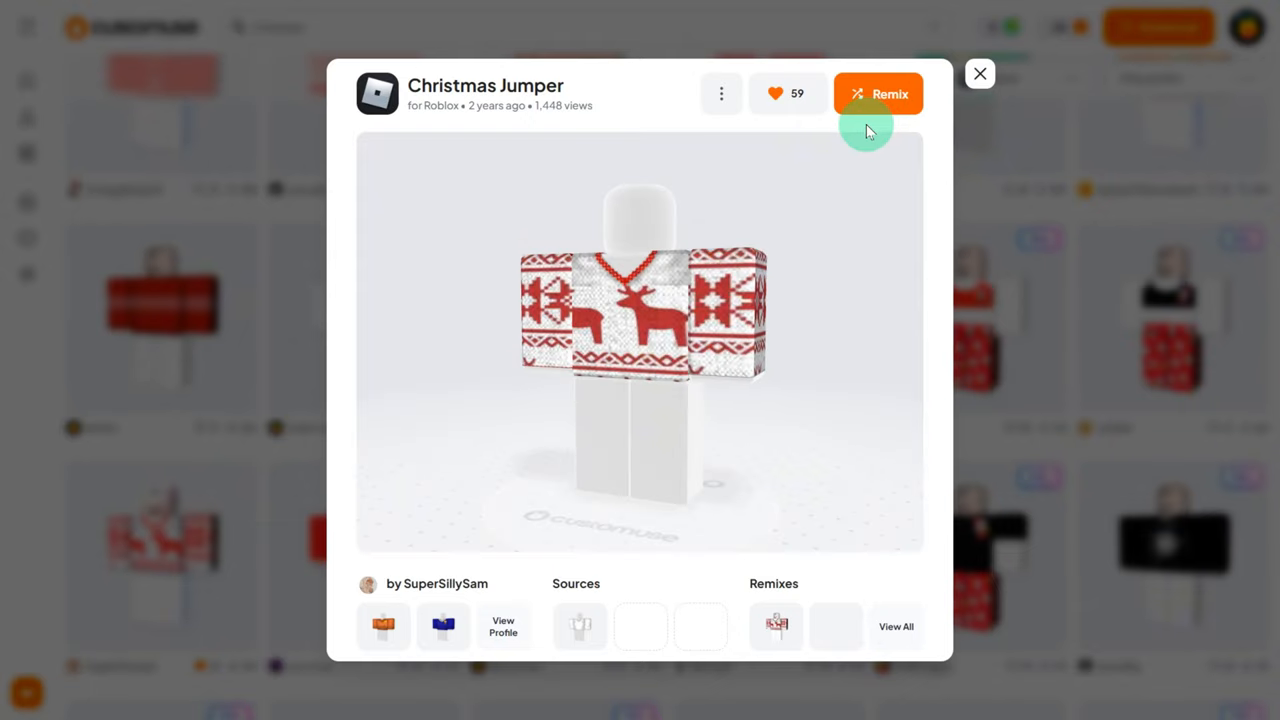
click(878, 94)
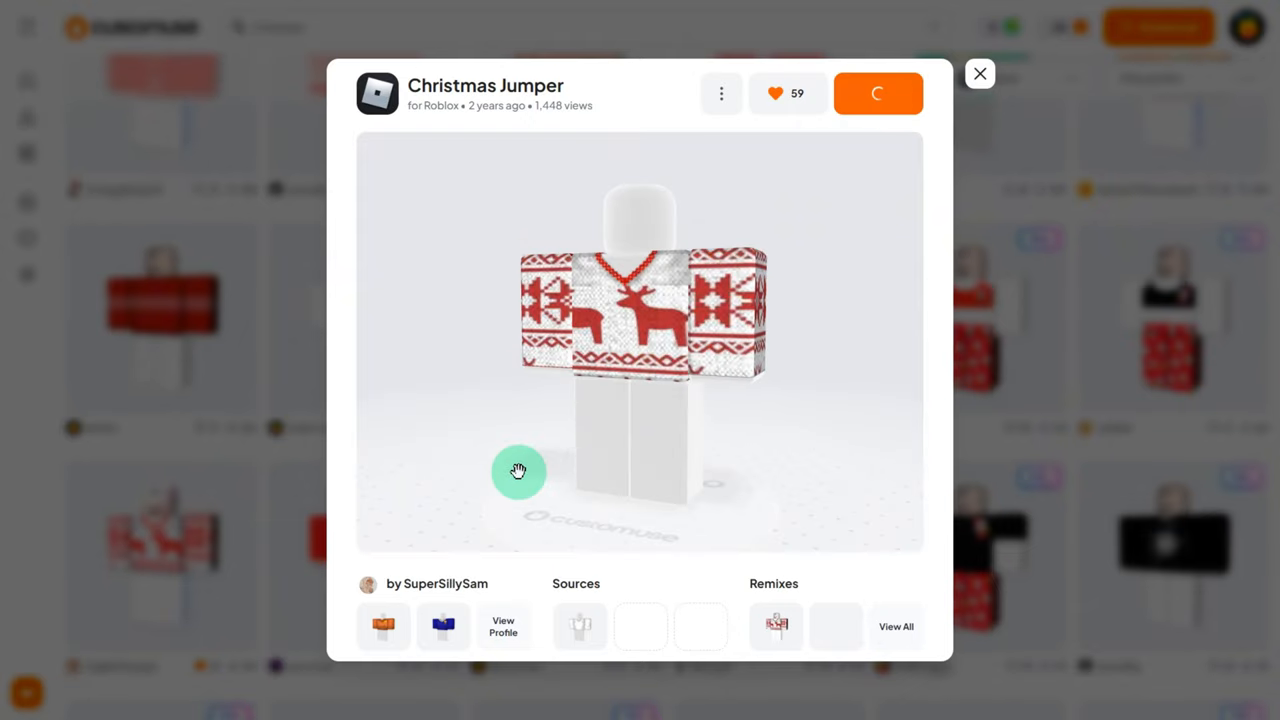
click(876, 94)
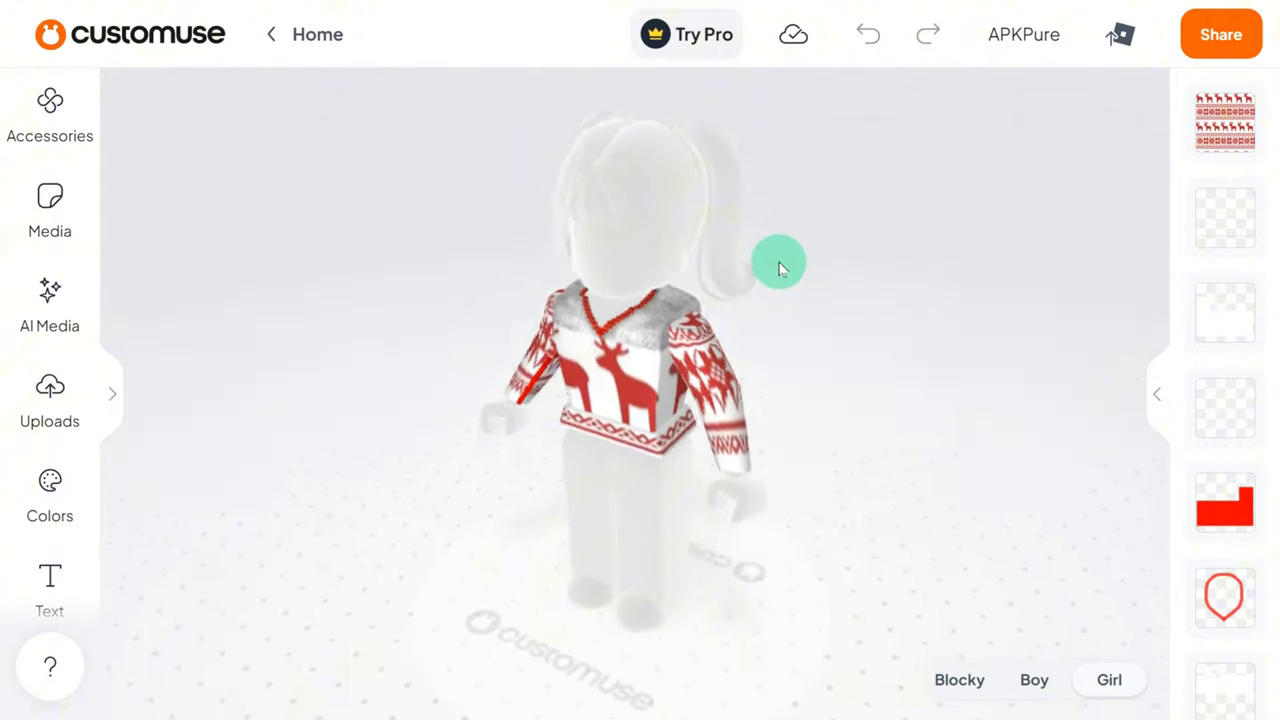
Select the Fabric 2 layer and add the yellow emoji sticker as an image layer on the shirt front
click(50, 114)
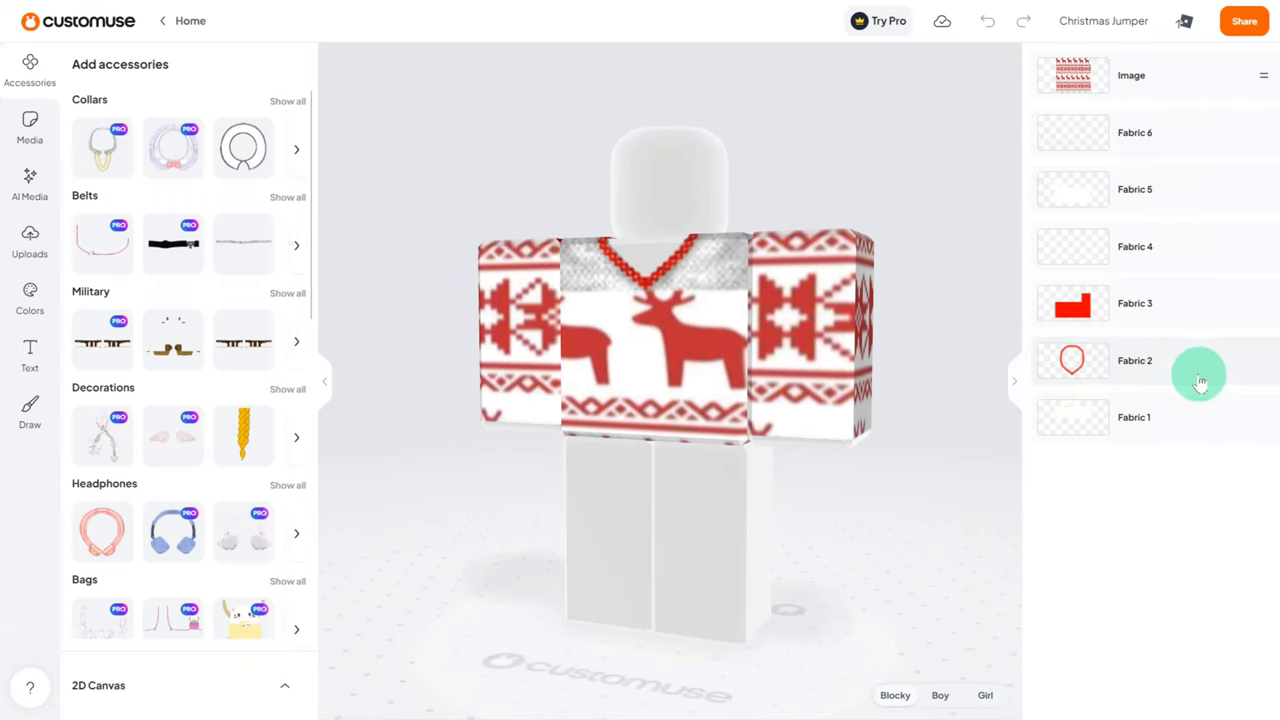
click(1072, 360)
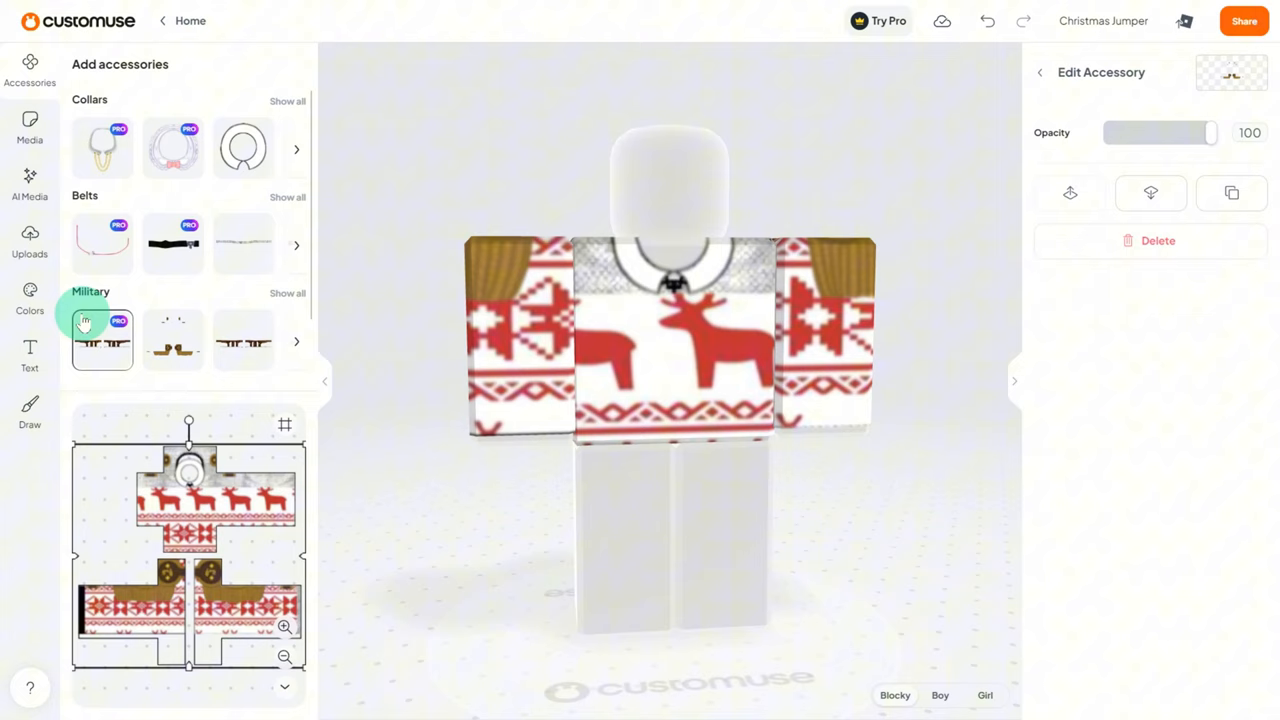
mouse_move(184, 244)
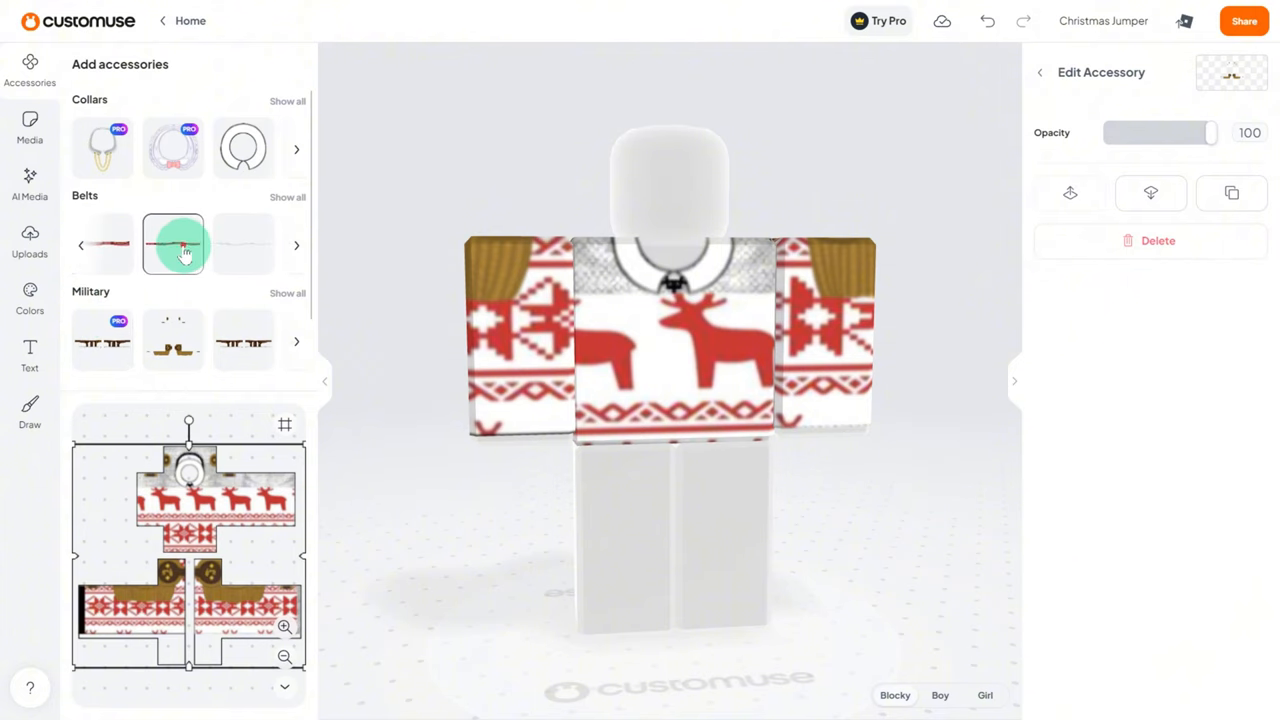
click(244, 340)
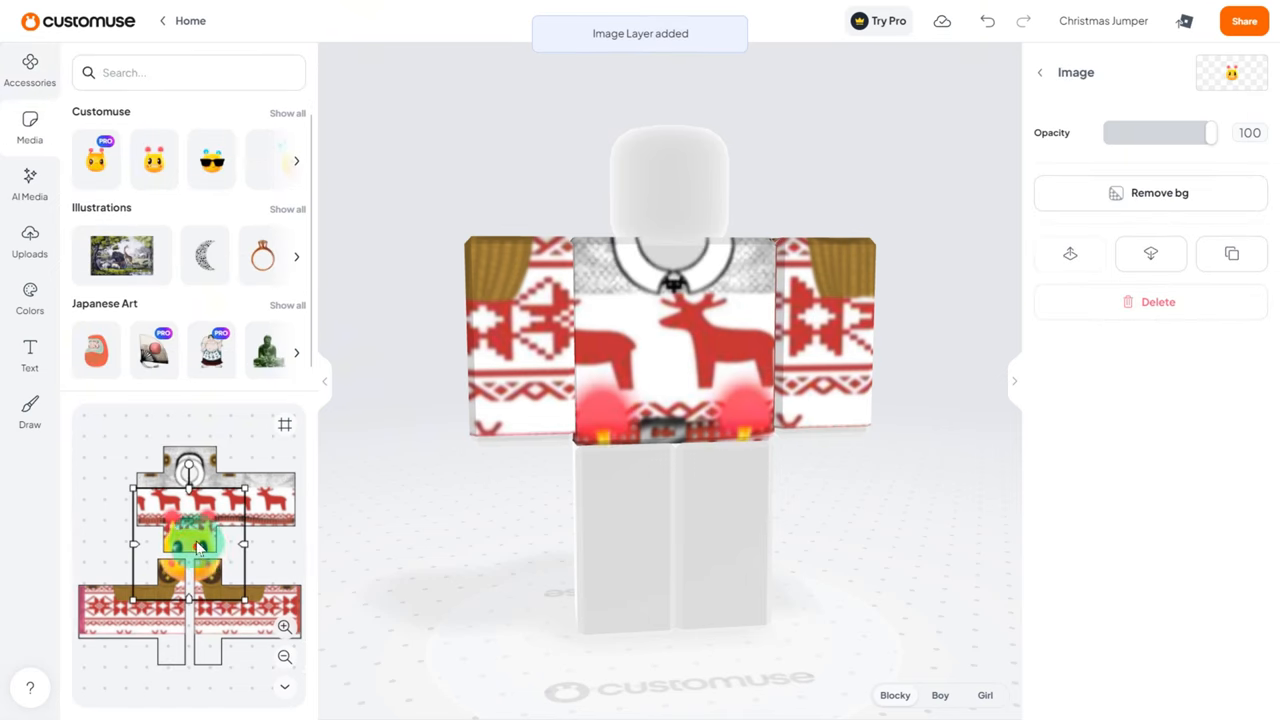
click(30, 184)
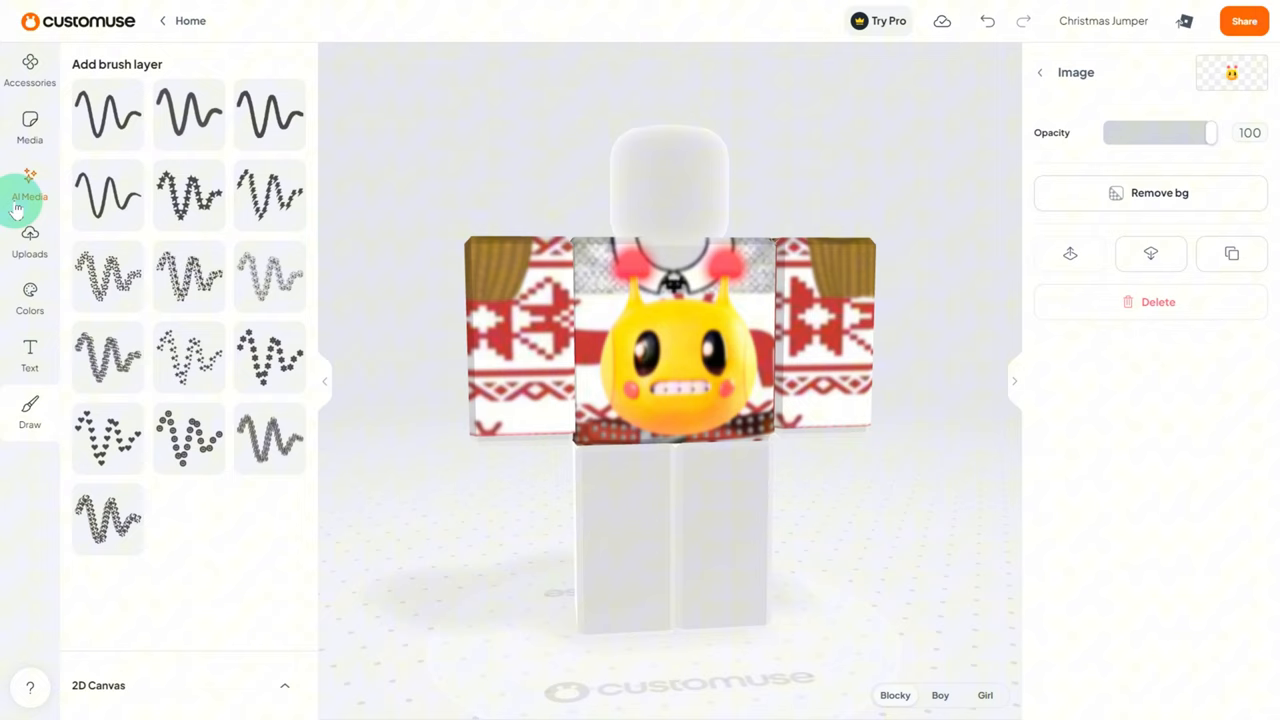
click(30, 184)
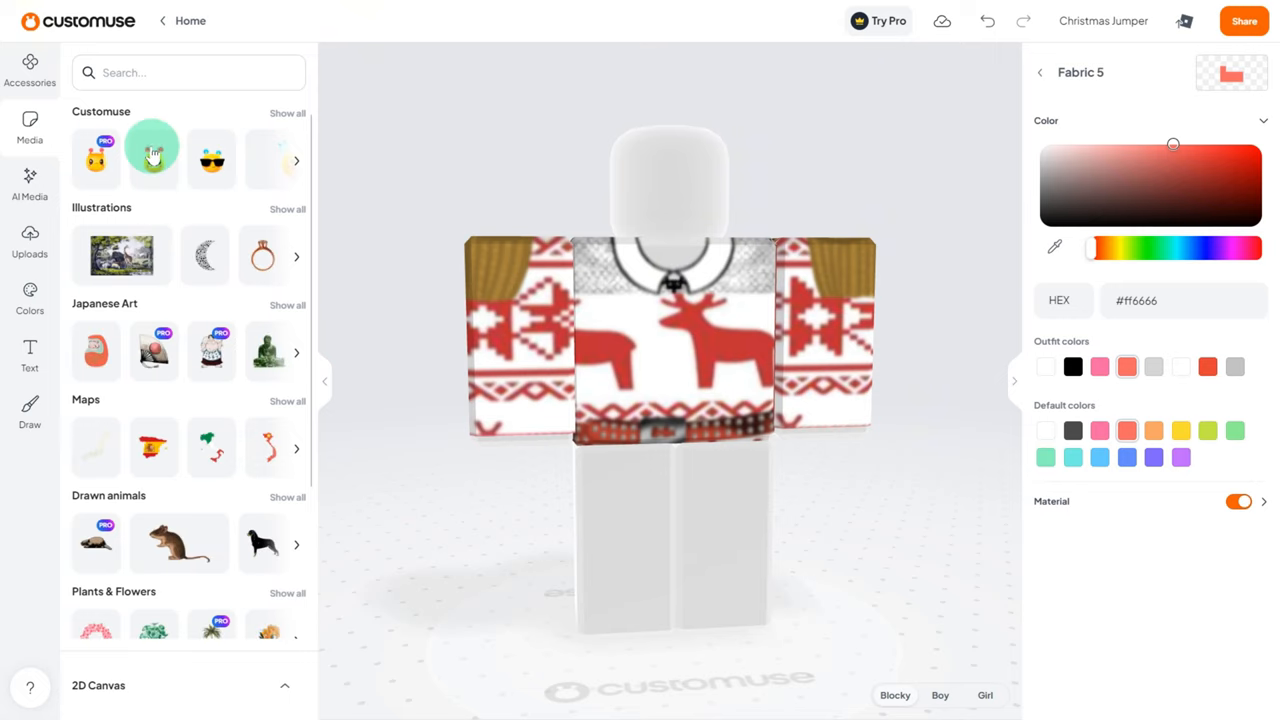
click(152, 148)
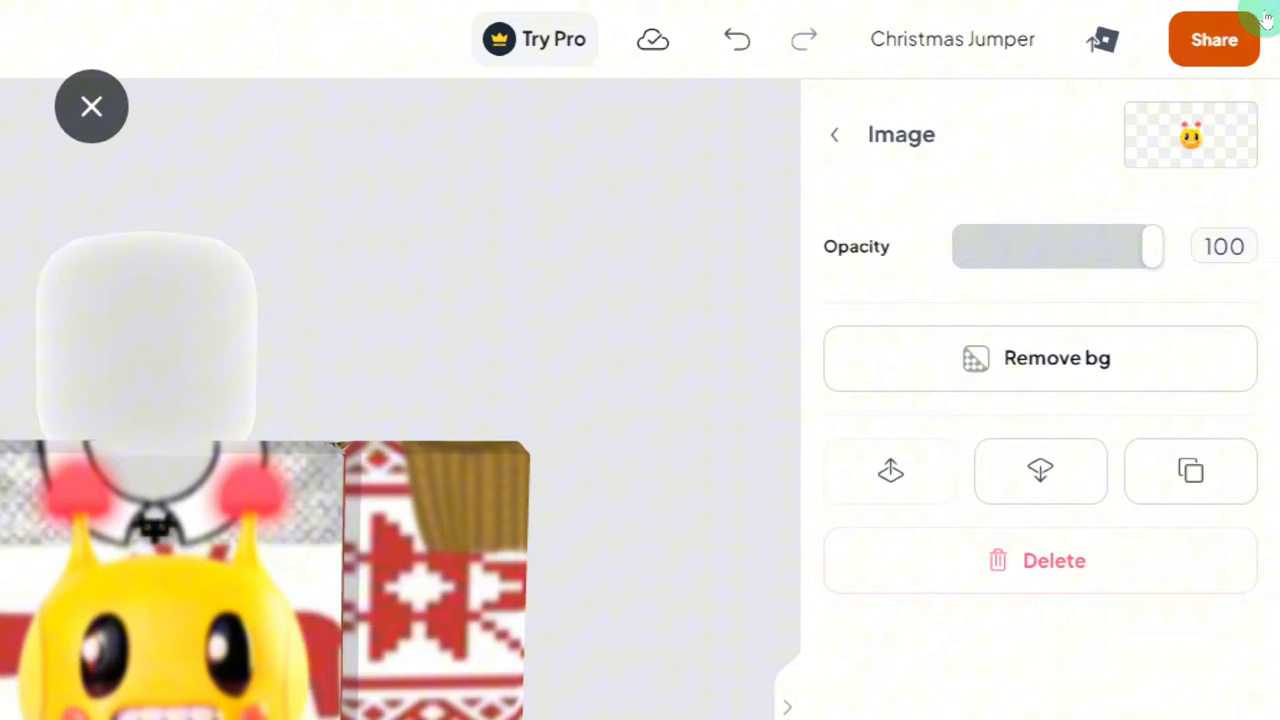
Download the emoji-decorated Christmas Jumper design as a PNG
click(1214, 40)
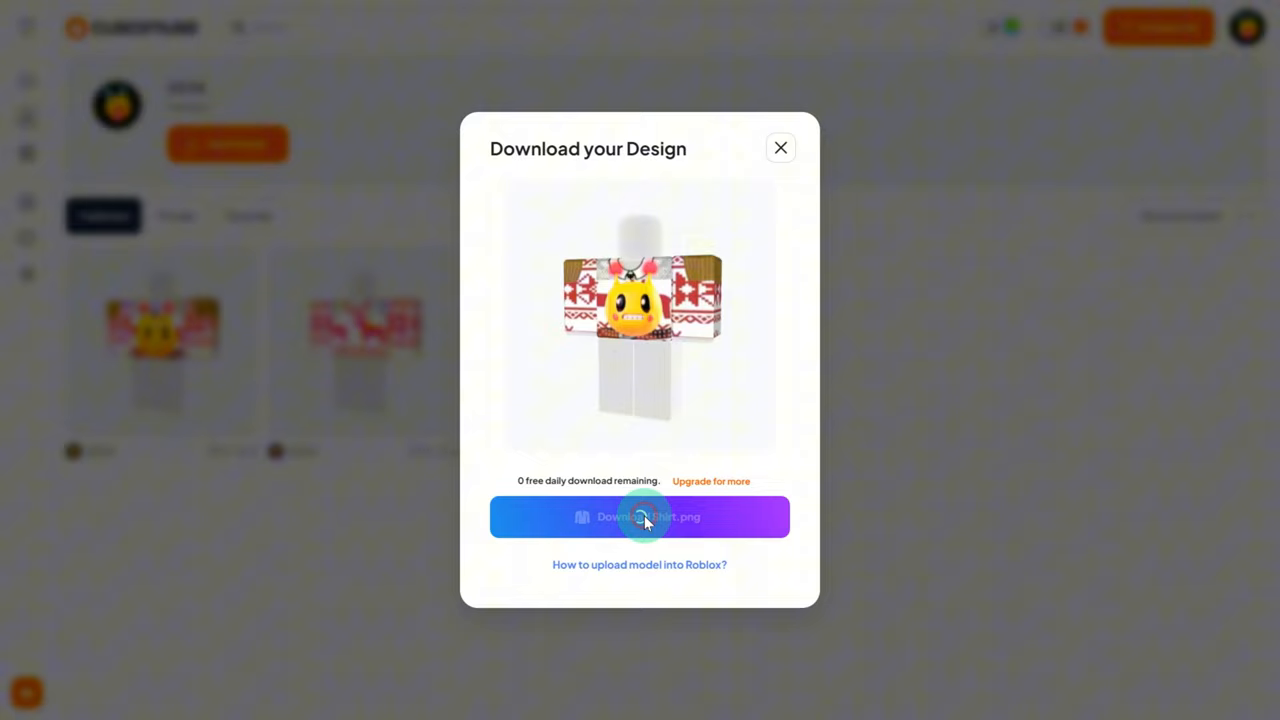
click(640, 516)
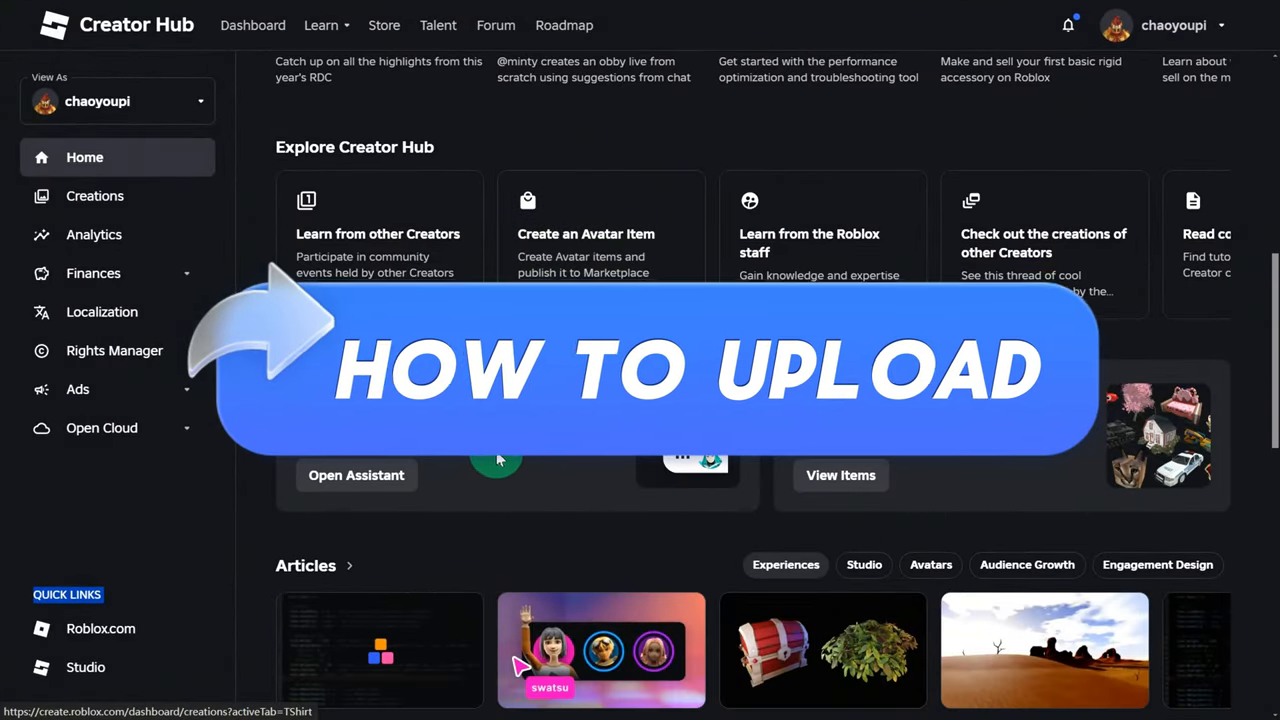
Navigate Creations > Avatar Items > Classic T-Shirts and upload Shirt.png as a new asset
click(1174, 24)
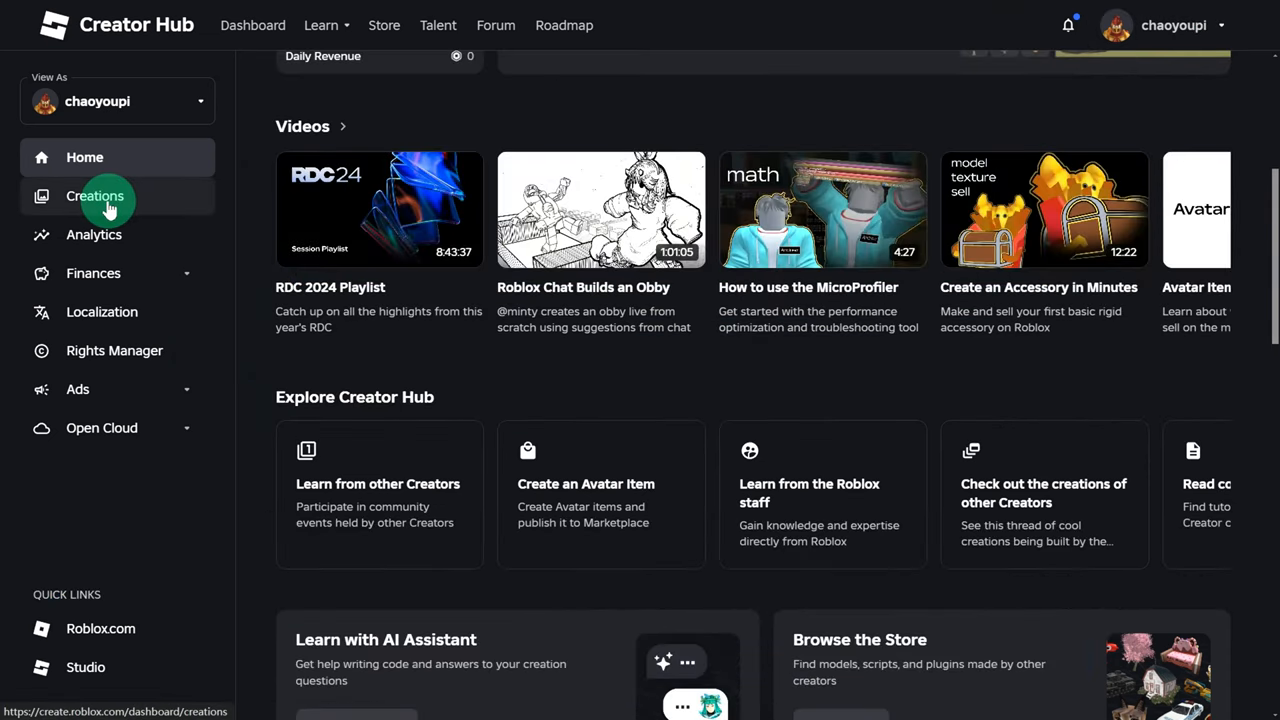
click(96, 196)
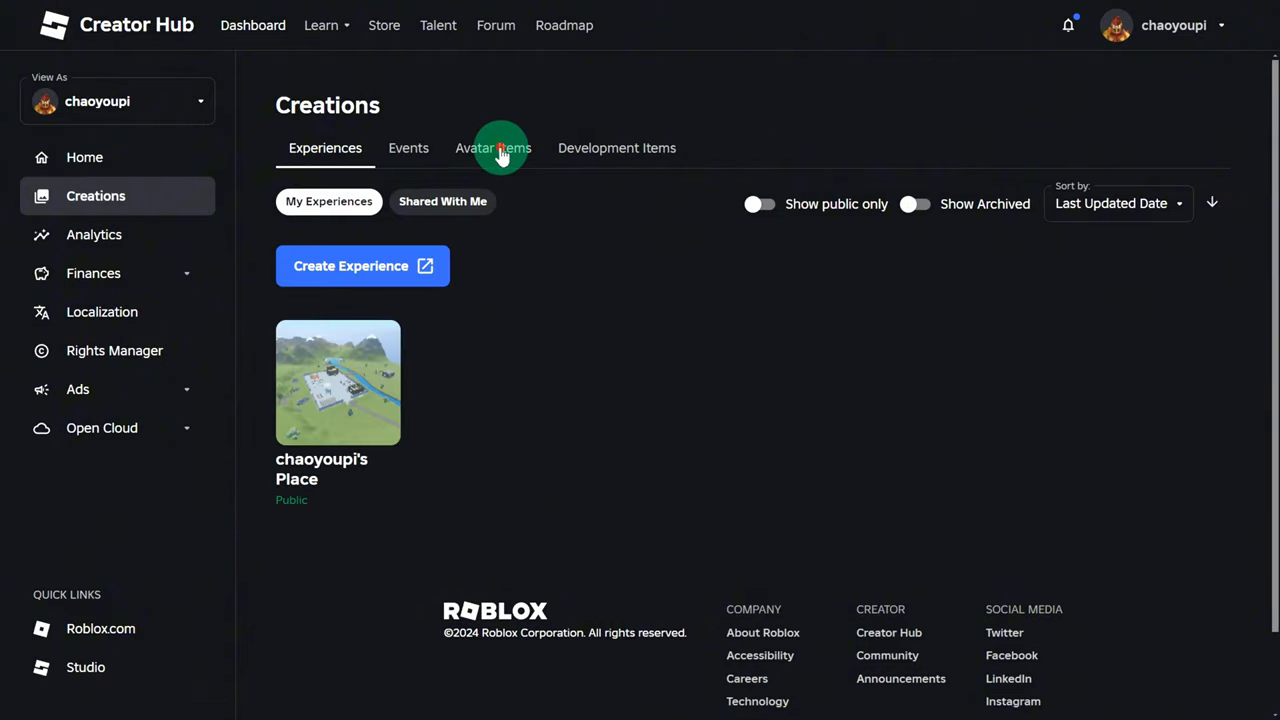
click(492, 148)
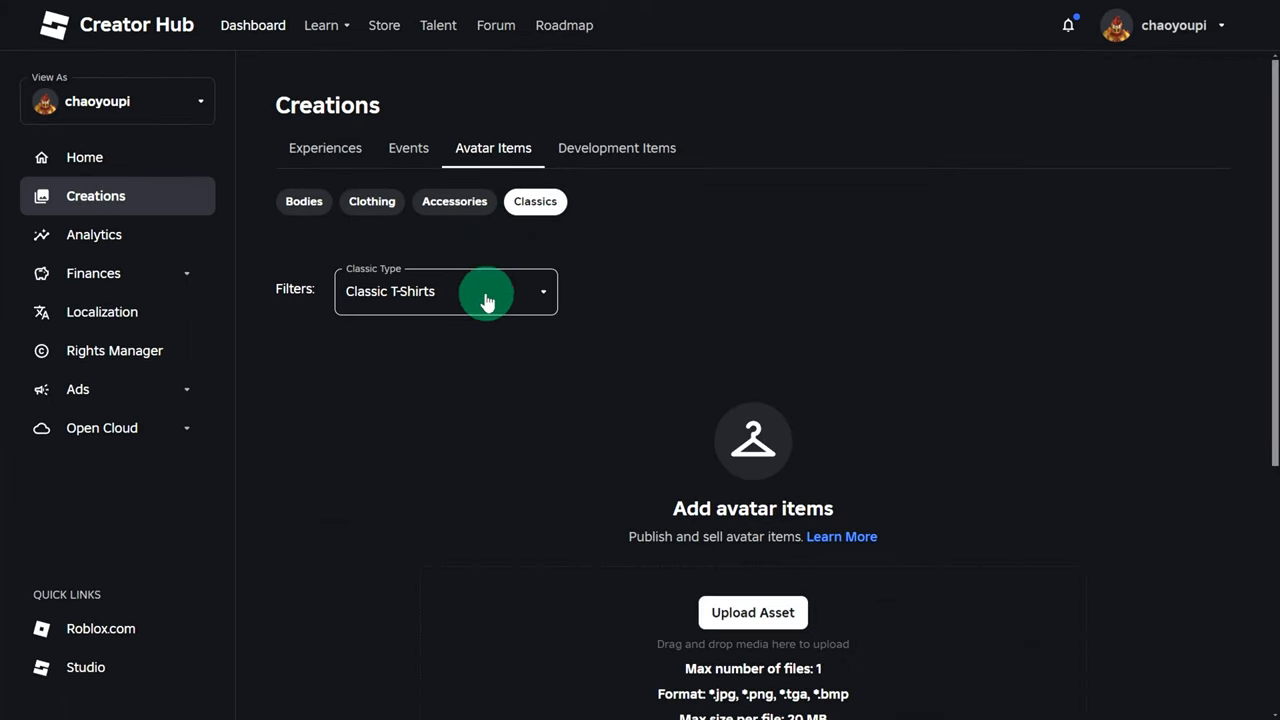
click(752, 612)
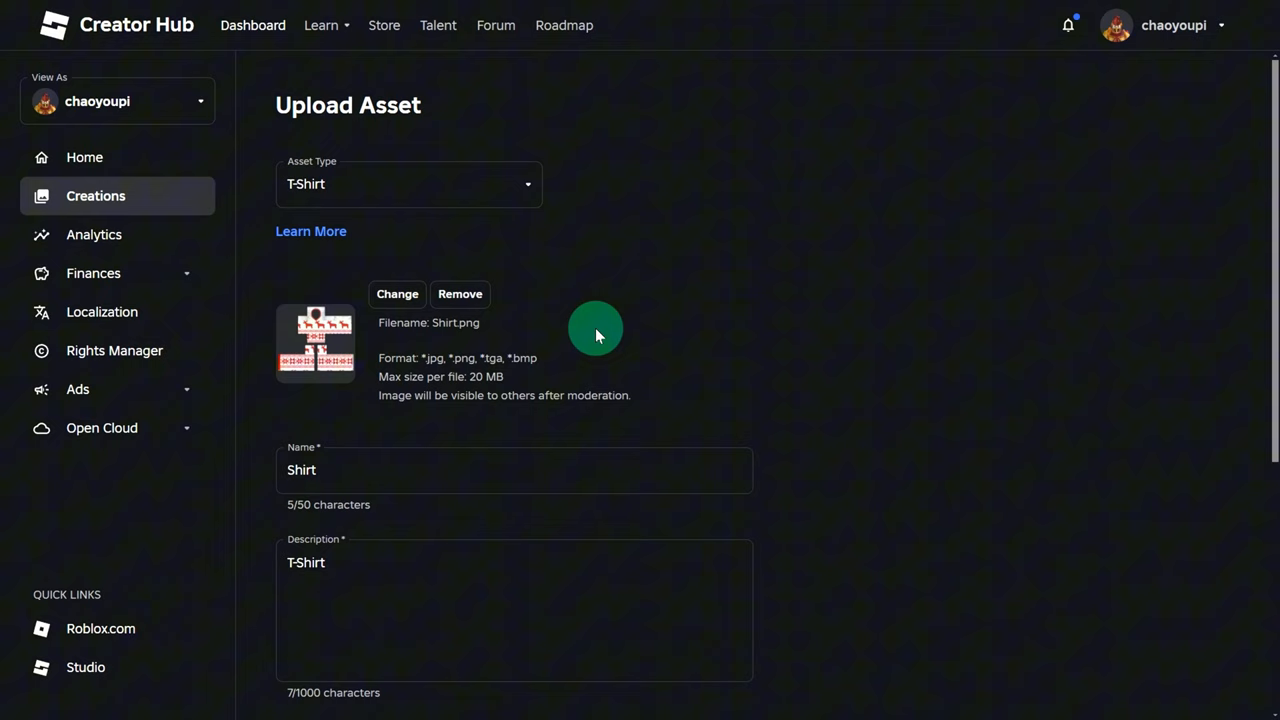
scroll(down, 3)
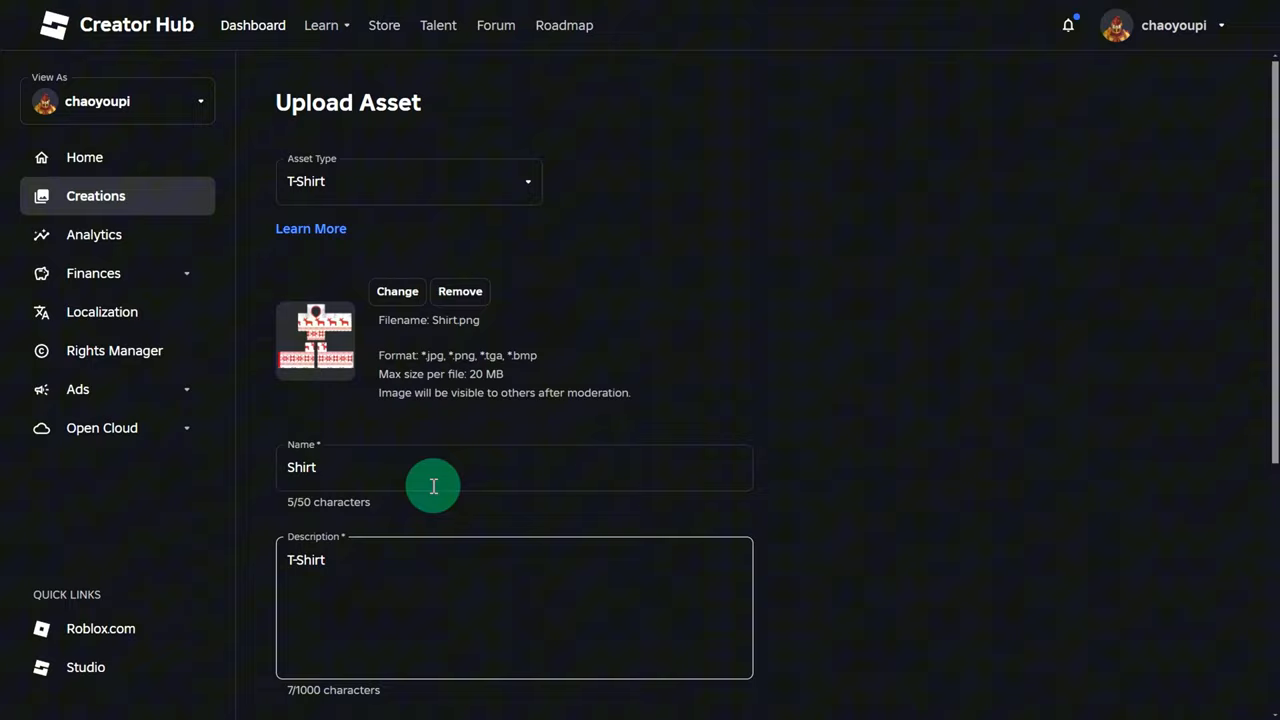
Set the Asset Type to Shirt instead of T-Shirt
click(408, 180)
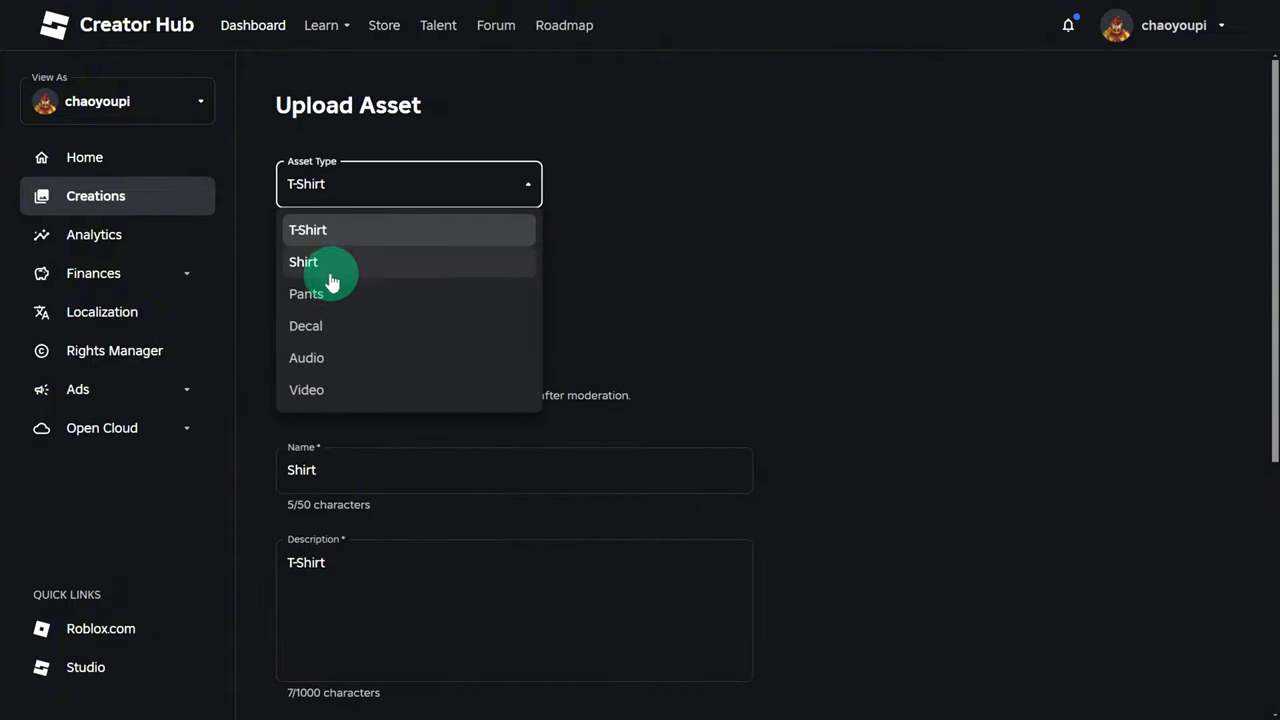
click(304, 260)
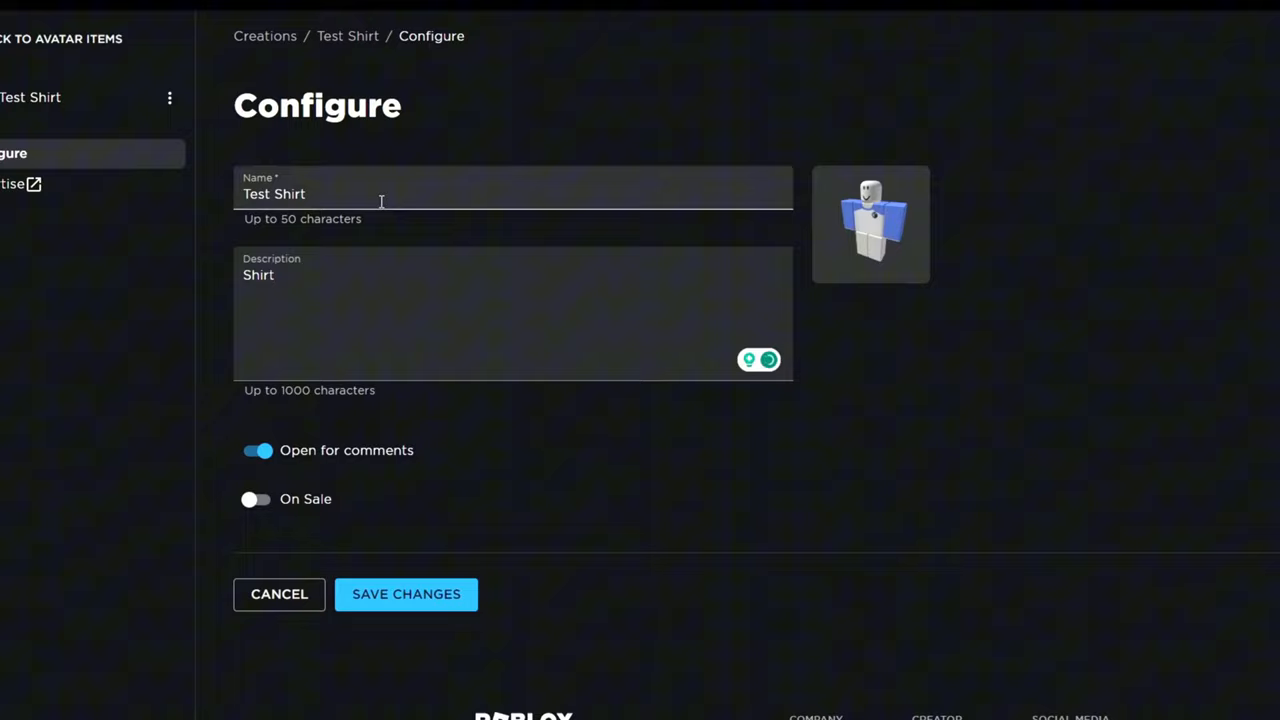
Toggle On Sale with price 25 and rename the item 'TwinPlayz Shirt Test Fu'
click(256, 500)
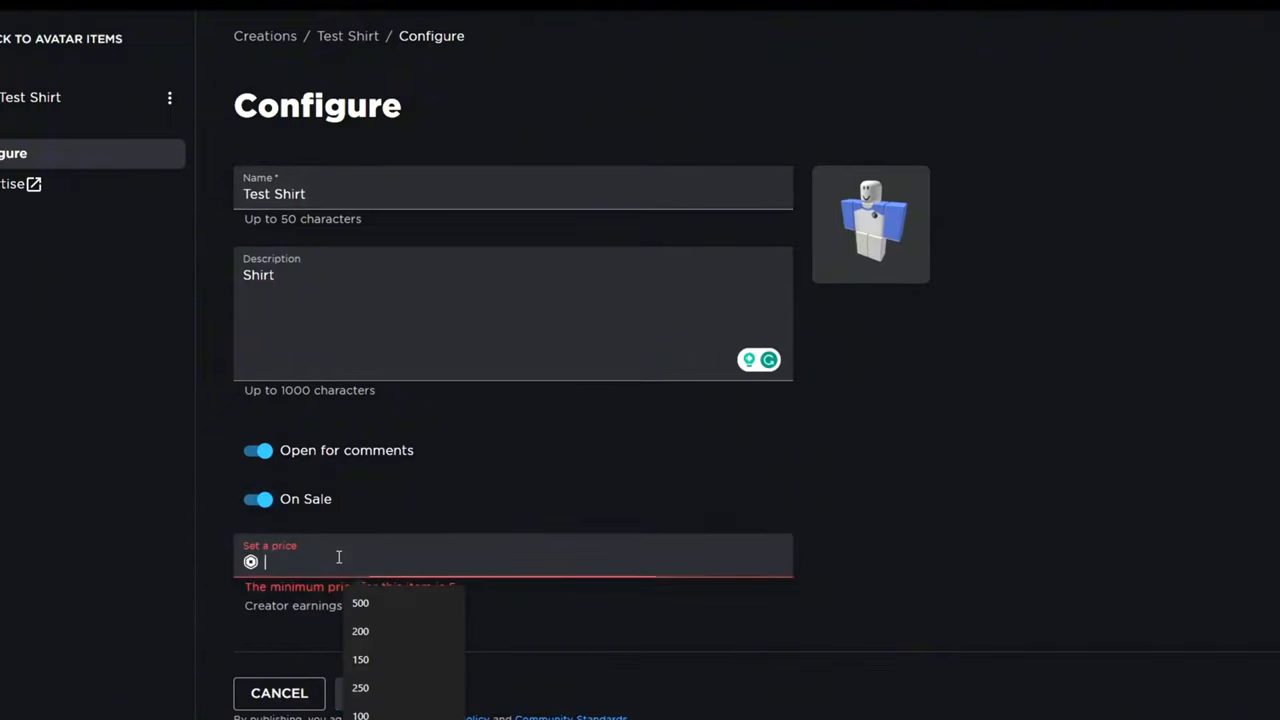
text(15)
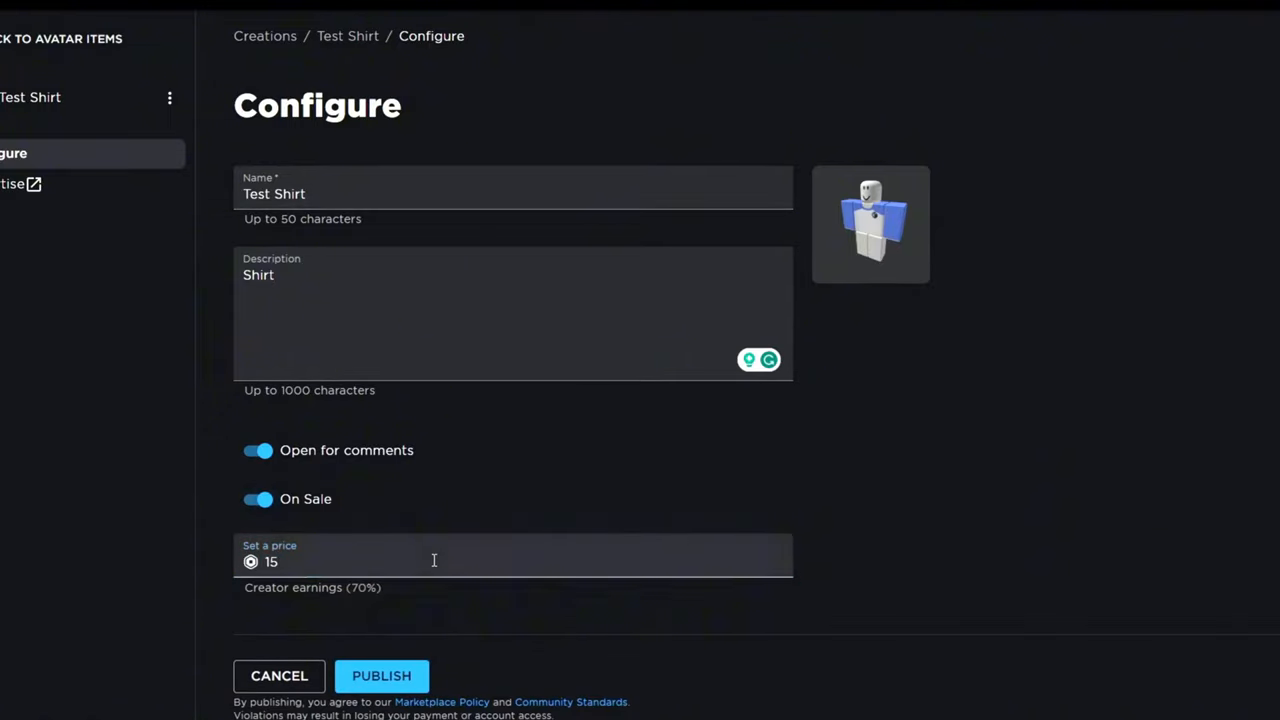
text(25)
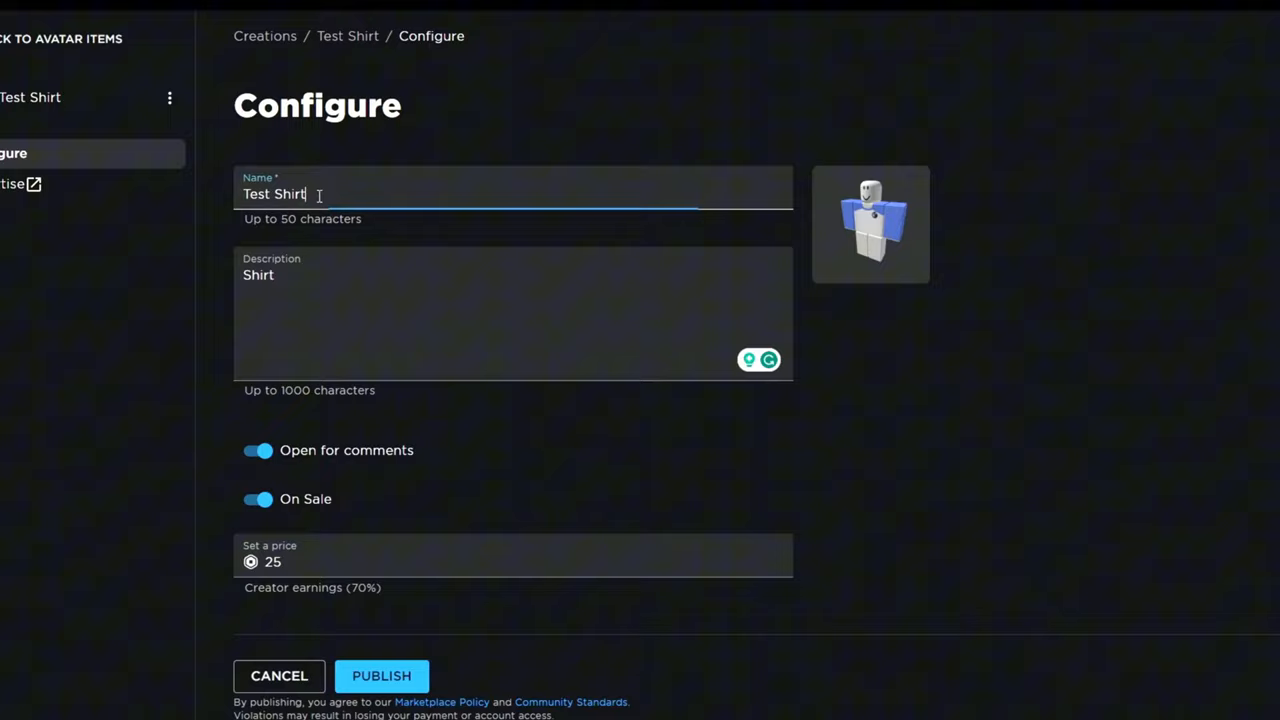
text(TwinPlayz S)
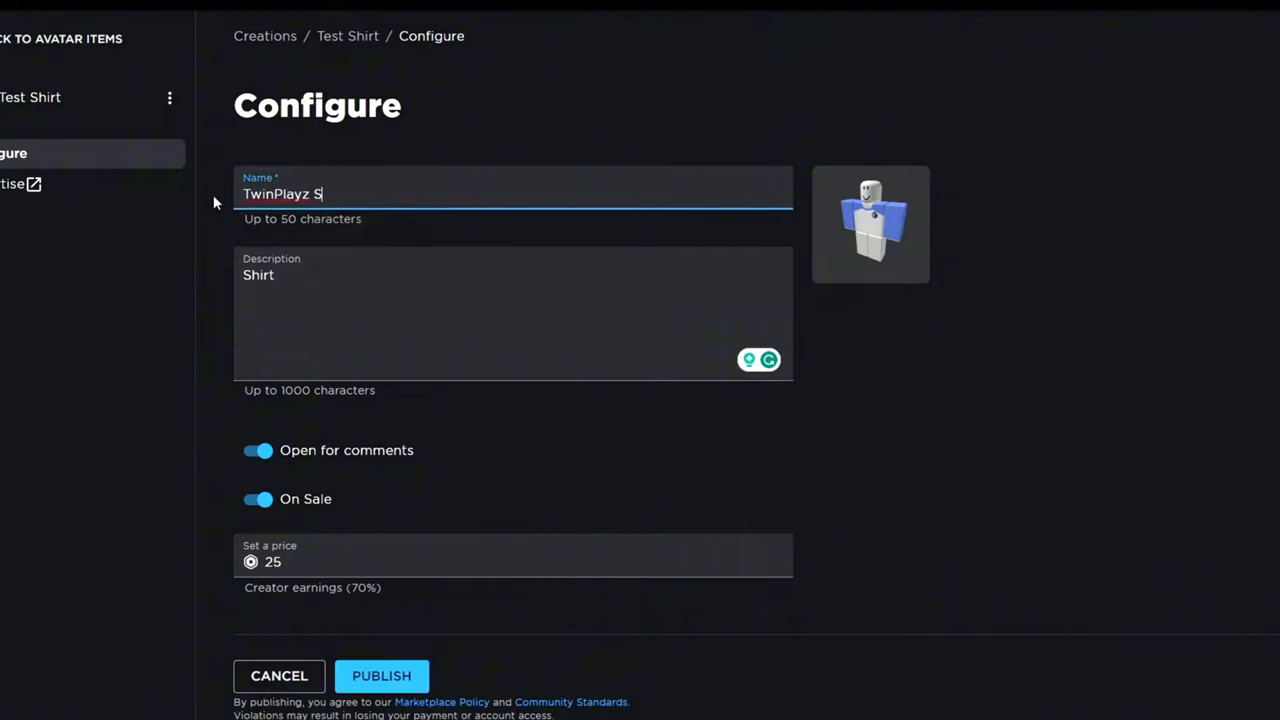
text(hirt Test Fu)
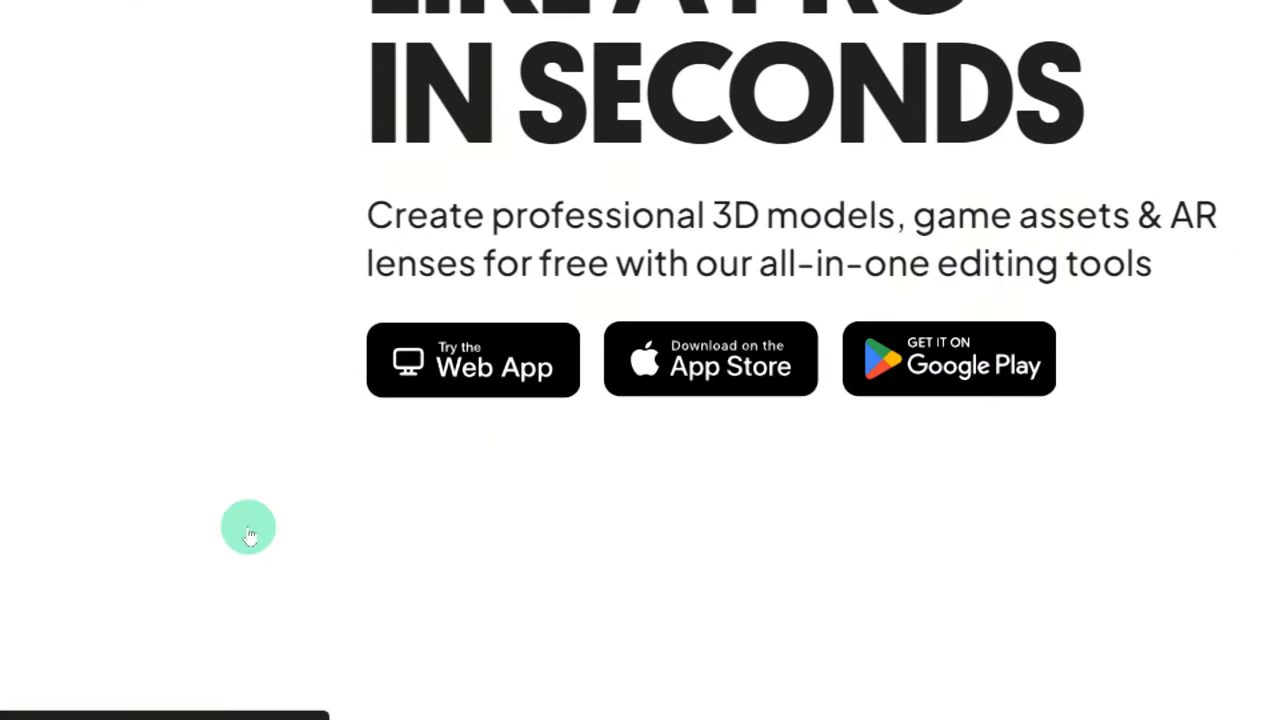
Try on the Treasure Finder bundle from the Avatar Marketplace
scroll(down, 3)
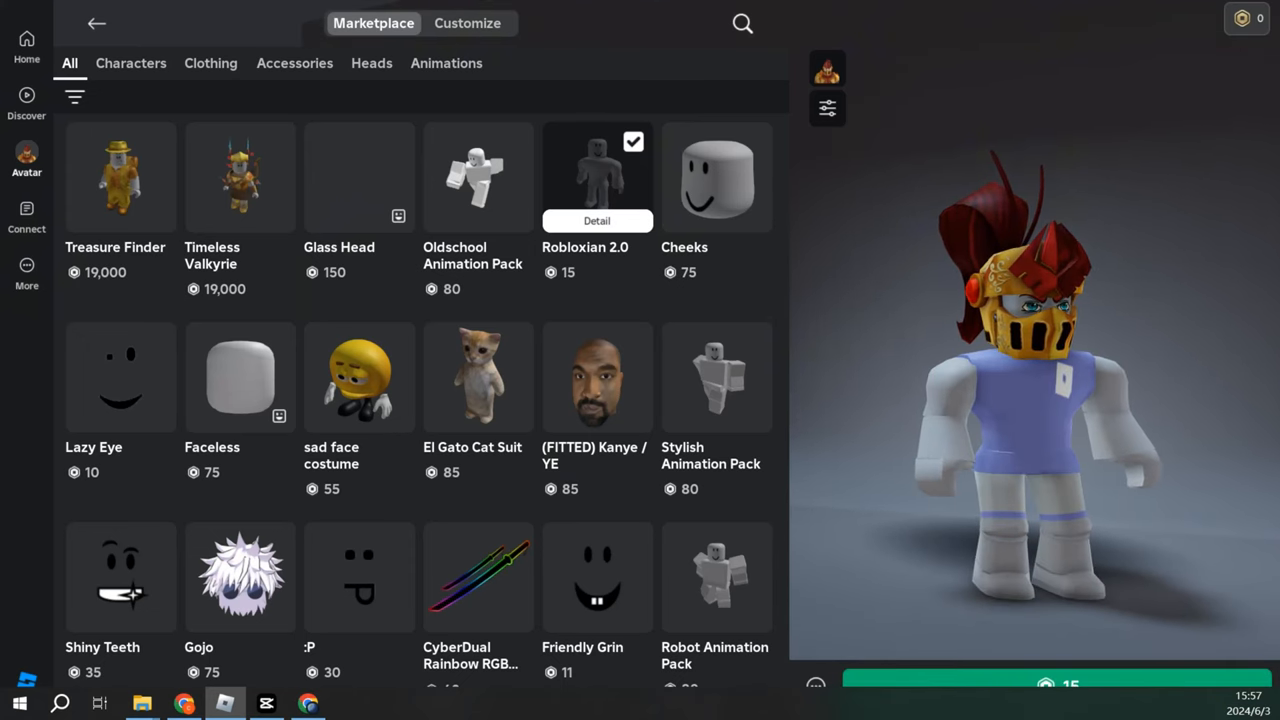
click(120, 176)
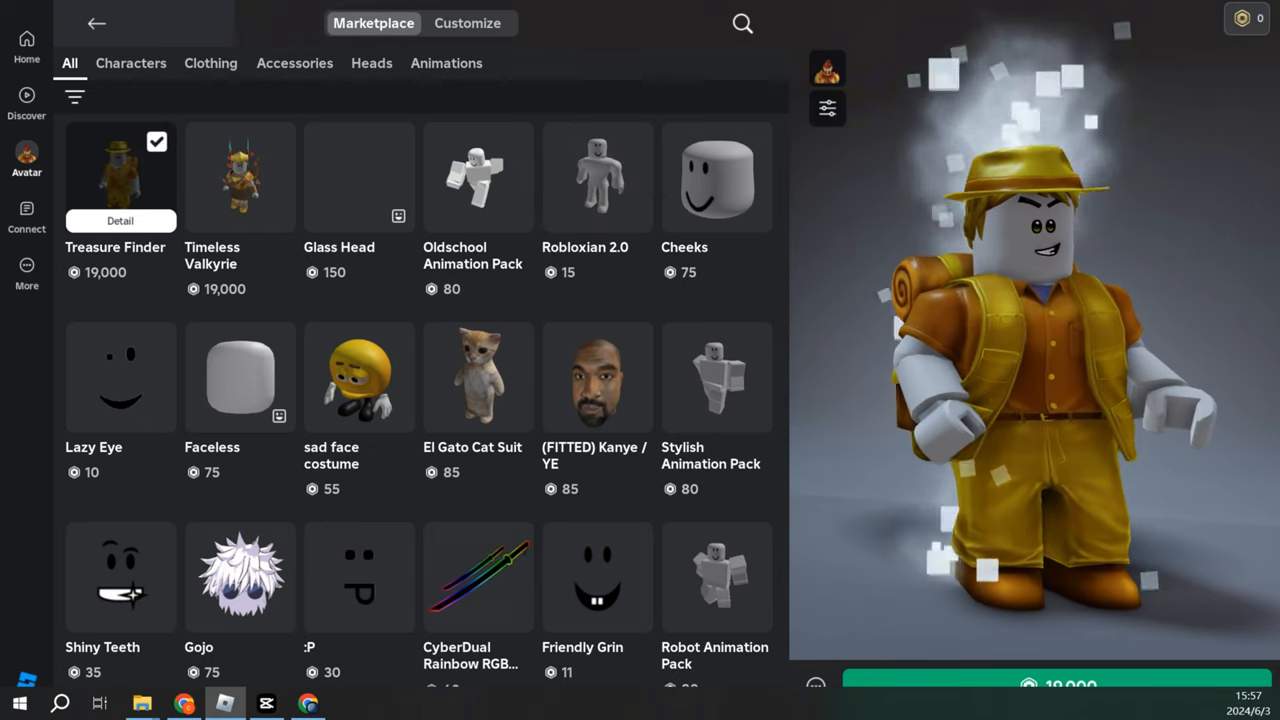